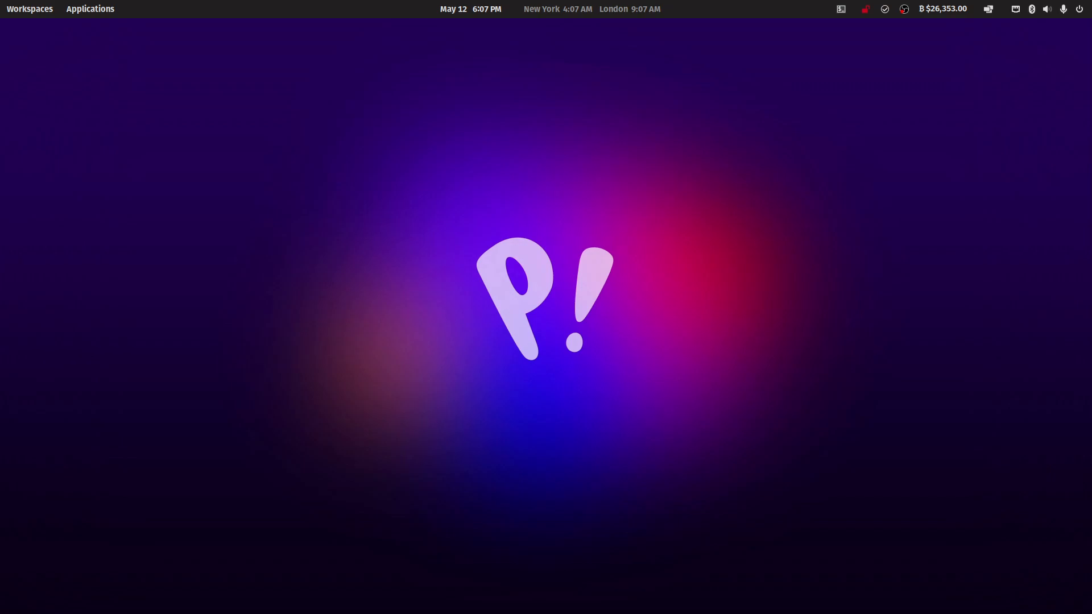
{"action": "mouse_move", "coordinate": [790, 174]}
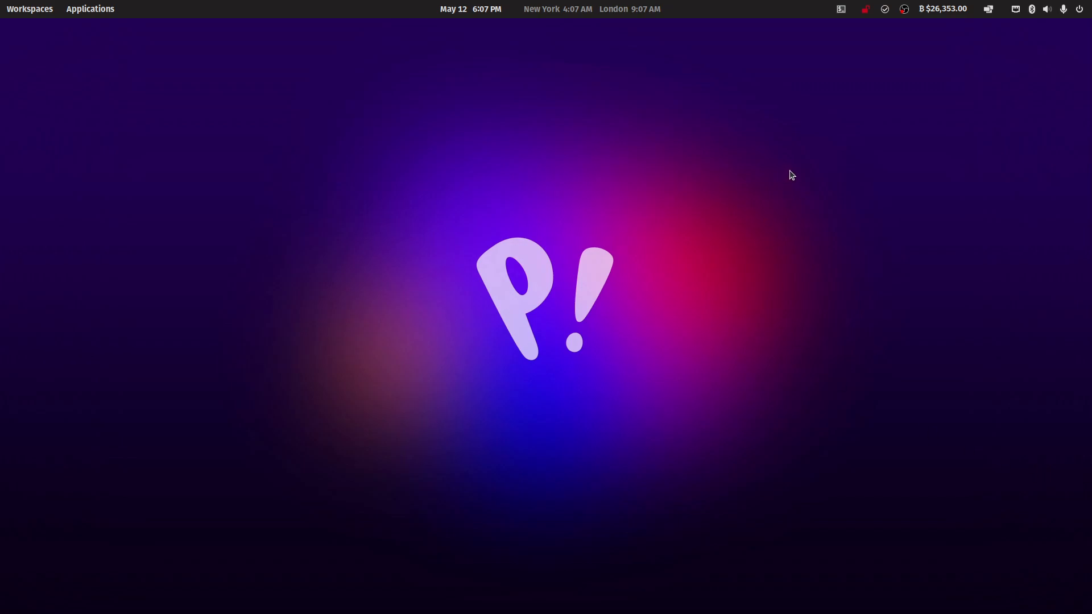
{"action": "mouse_move", "coordinate": [1024, 11]}
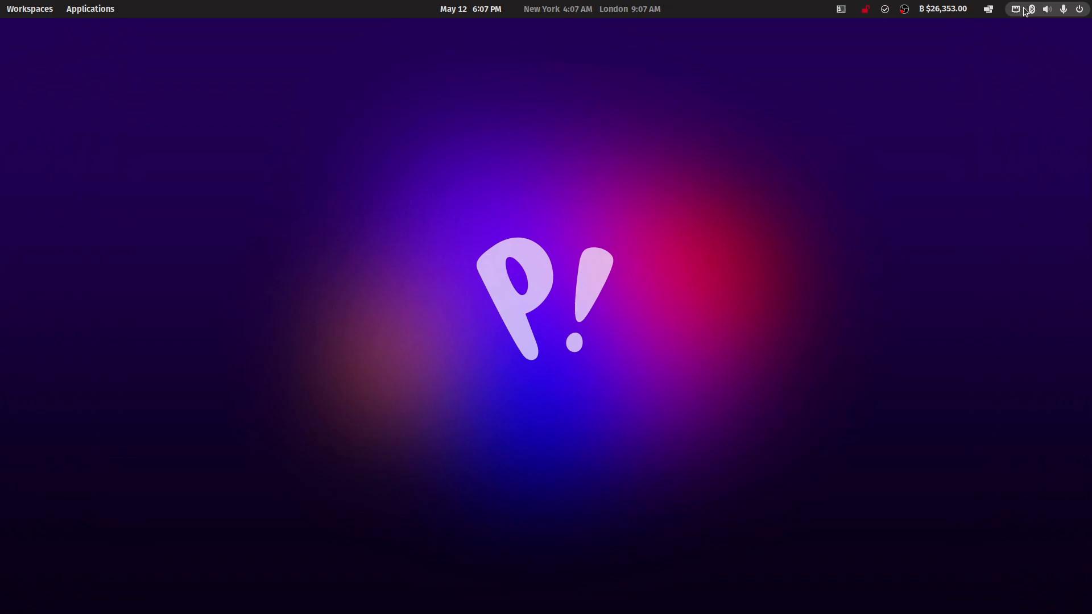
Check the Ethernet connection status and quit the Mullvad VPN tray app.
{"action": "left_click", "coordinate": [1047, 8]}
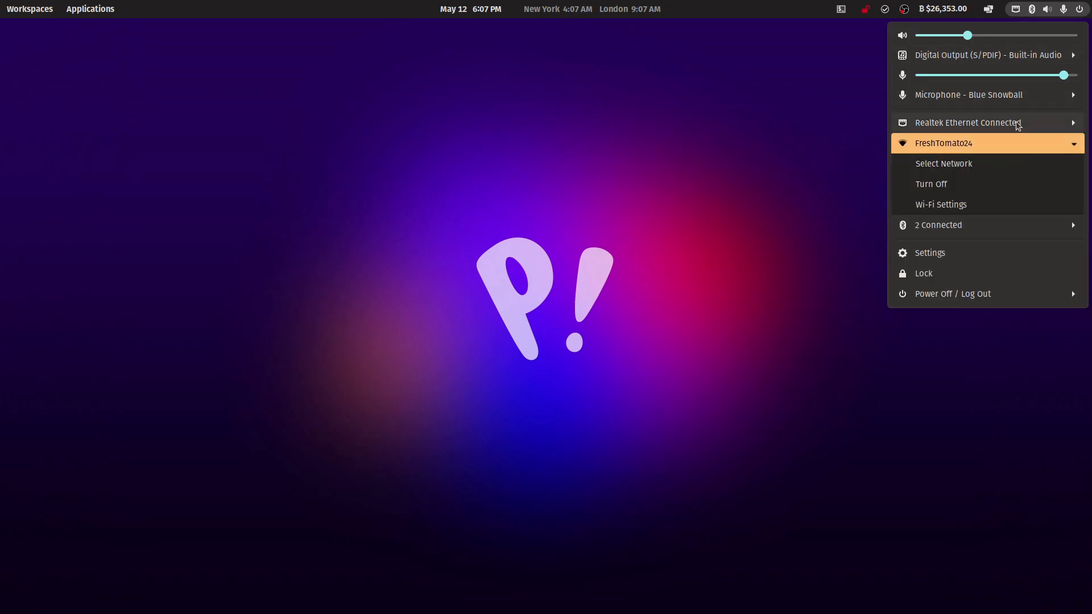
{"action": "left_click", "coordinate": [780, 133]}
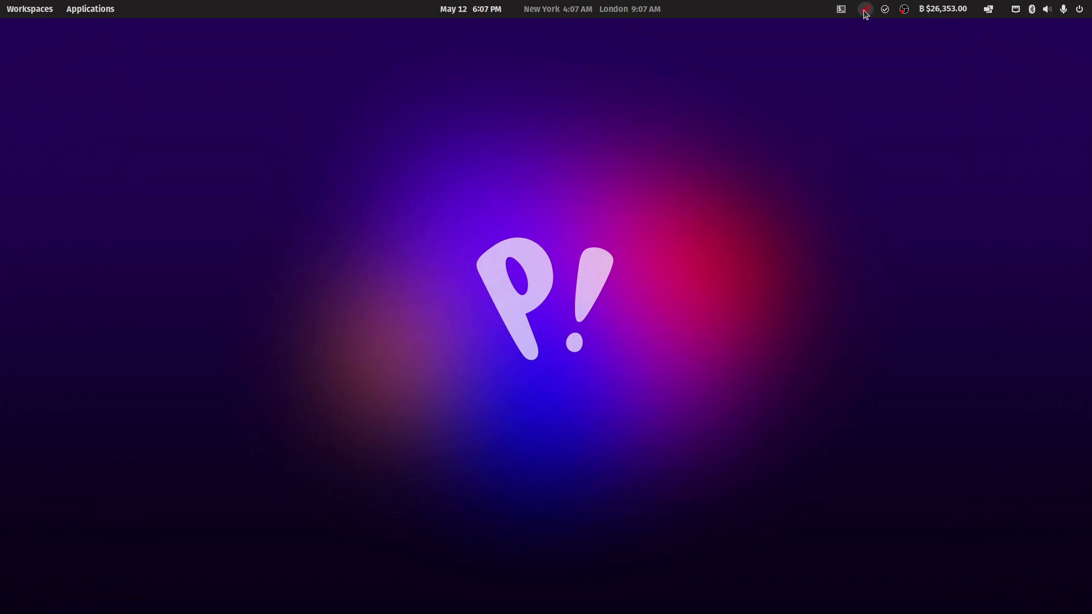
{"action": "left_click", "coordinate": [865, 9]}
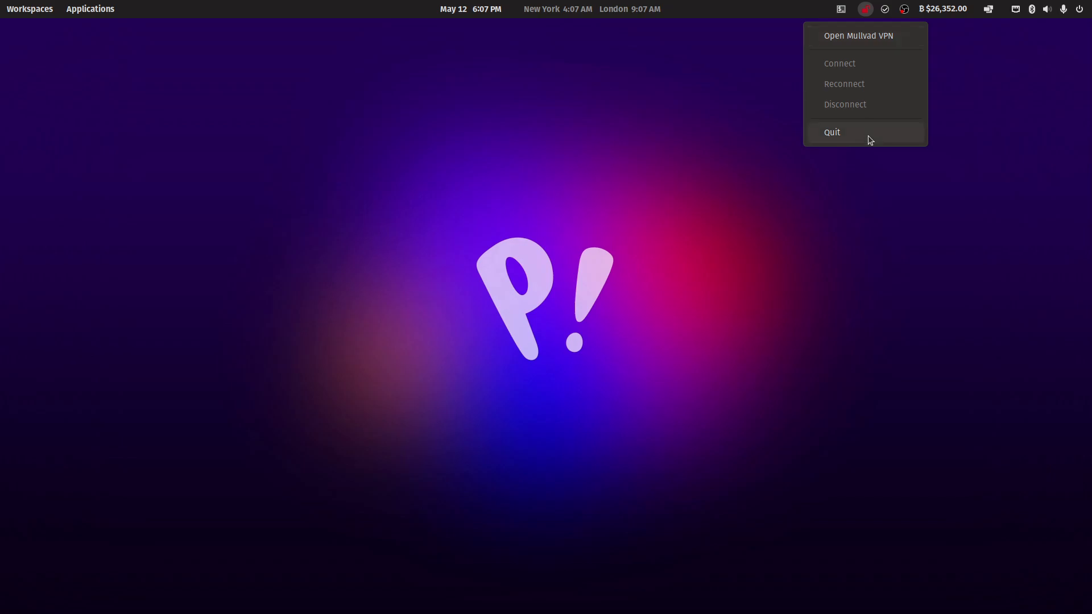
{"action": "left_click", "coordinate": [833, 132]}
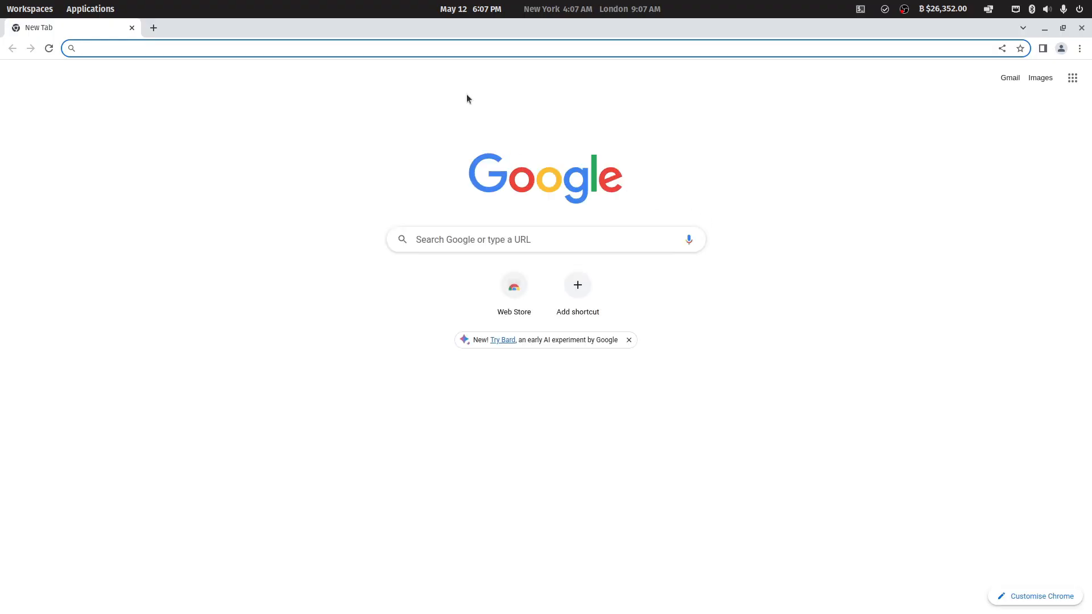
Go to nodebox.local:9090, reaching the connection-not-private certificate warning.
{"action": "type", "text": "nodebox.local:"}
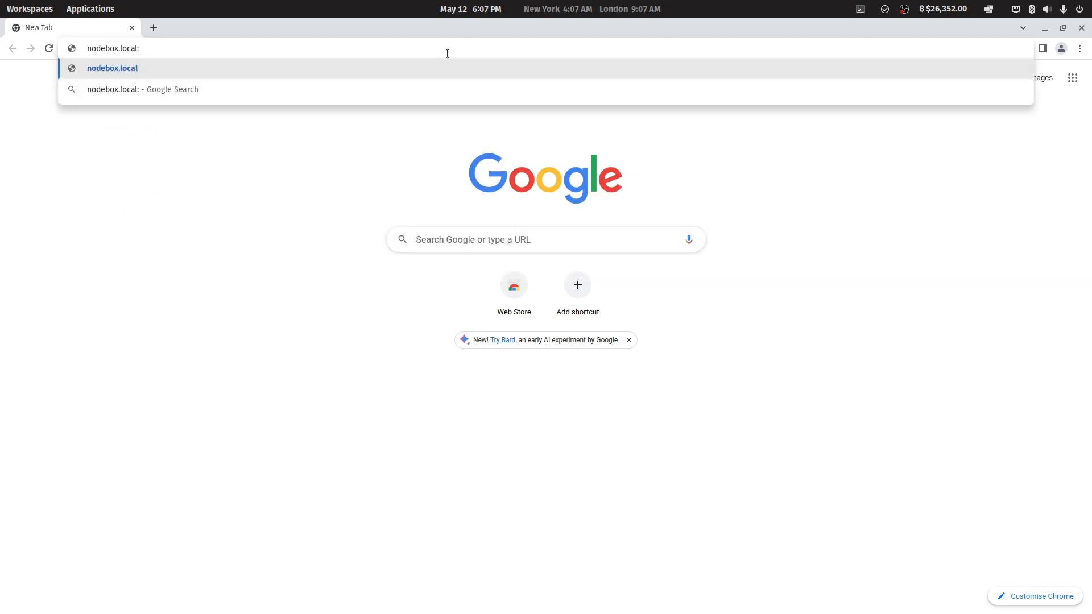
{"action": "type", "text": "9090"}
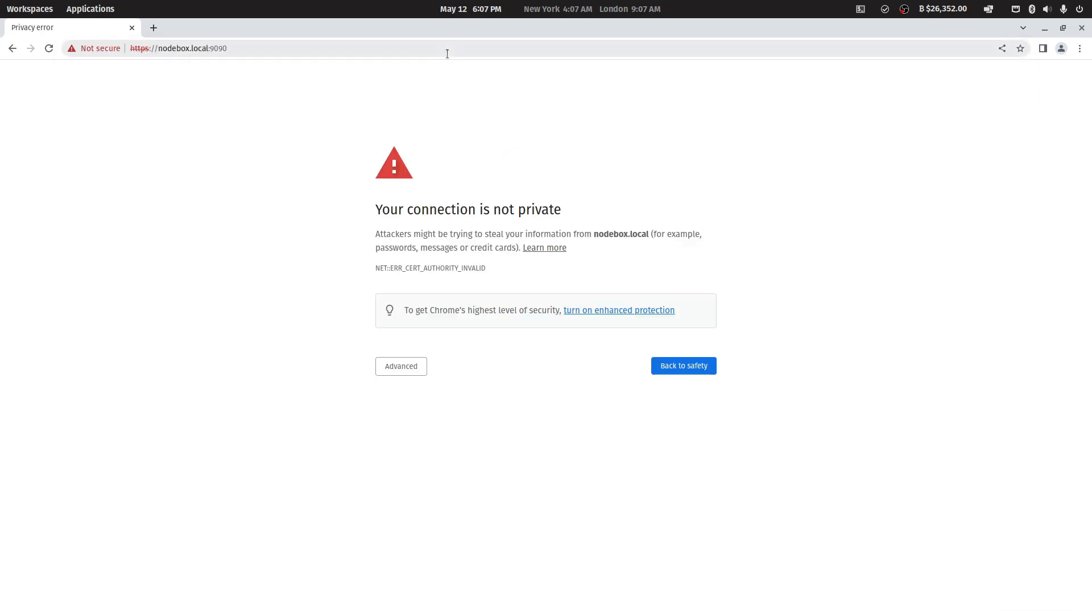
{"action": "mouse_move", "coordinate": [494, 285]}
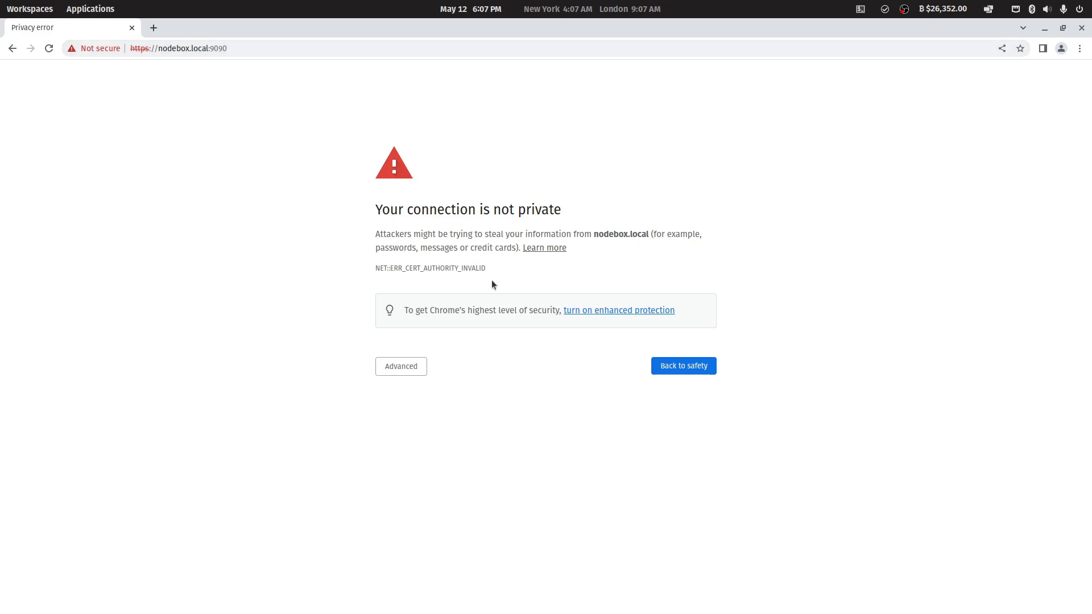
{"action": "mouse_move", "coordinate": [494, 282]}
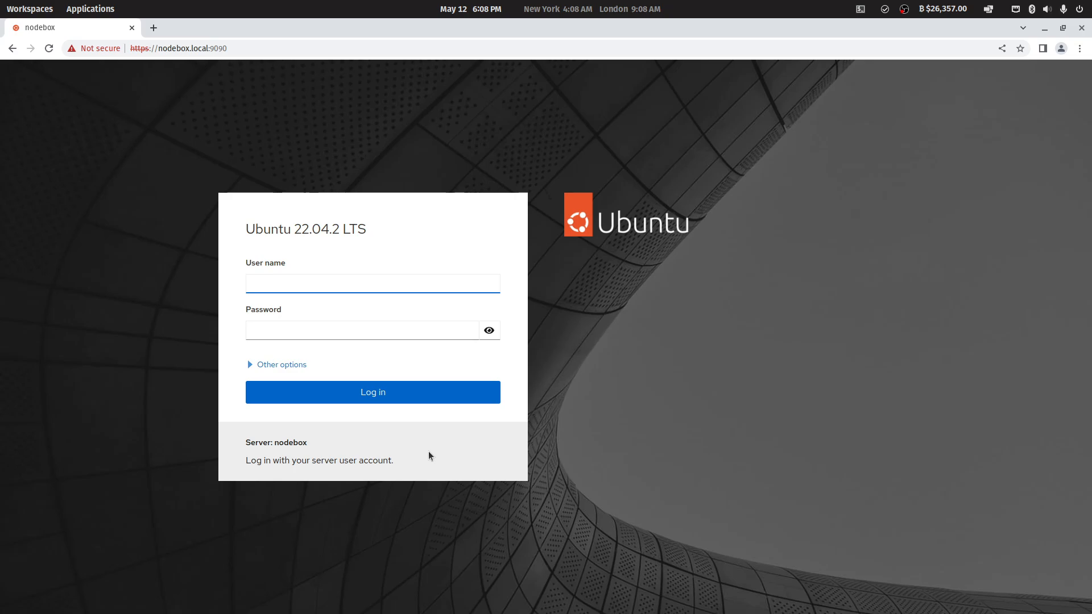
Bookmark the nodebox login page and log in to Cockpit as user 'sat'.
{"action": "left_click", "coordinate": [373, 283]}
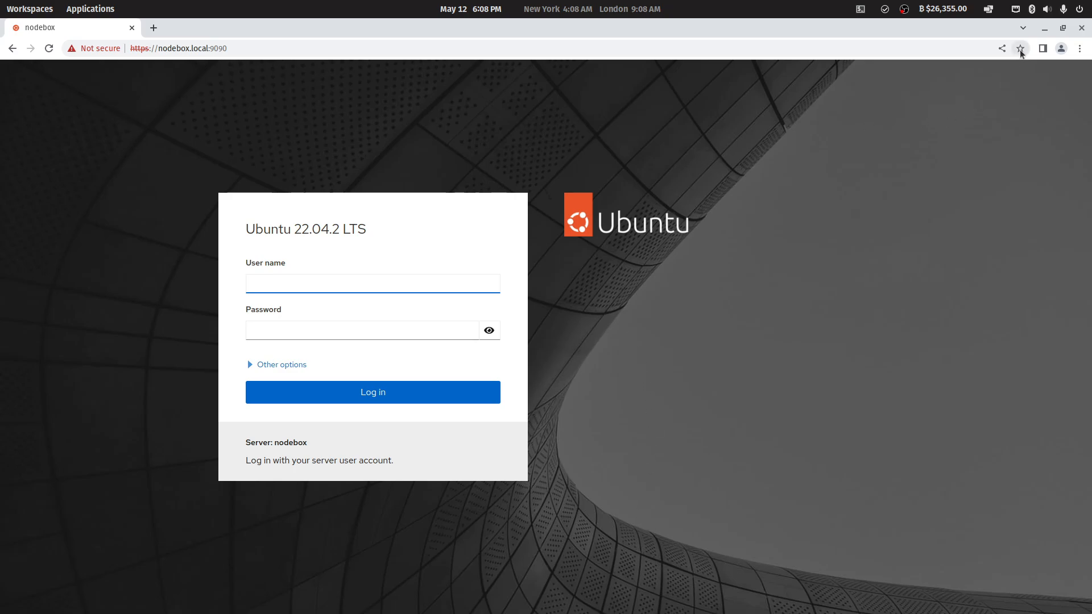
{"action": "left_click", "coordinate": [1020, 49]}
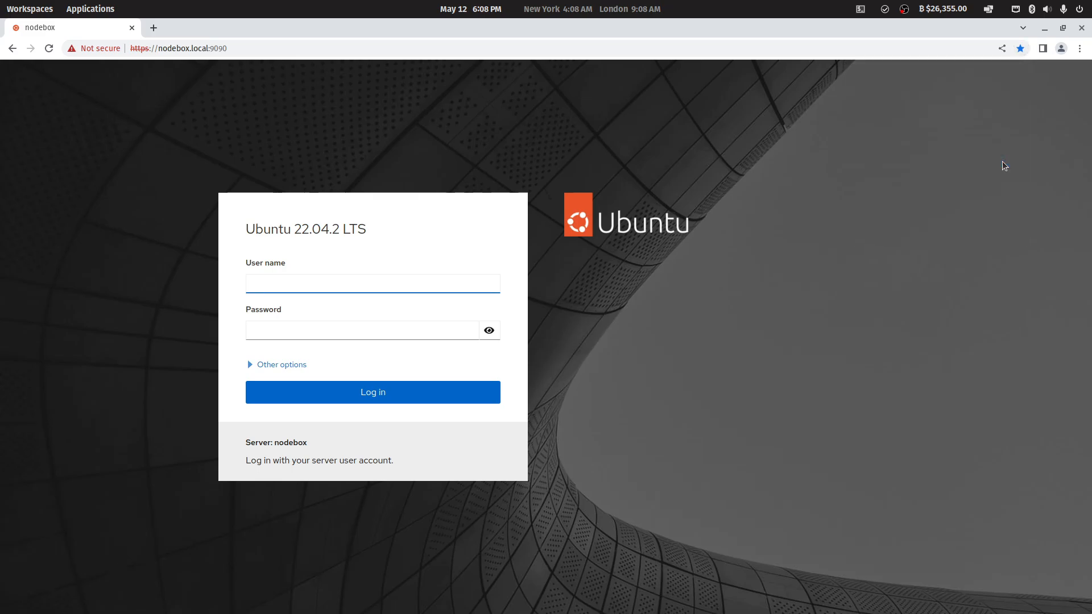
{"action": "type", "text": "satoshi"}
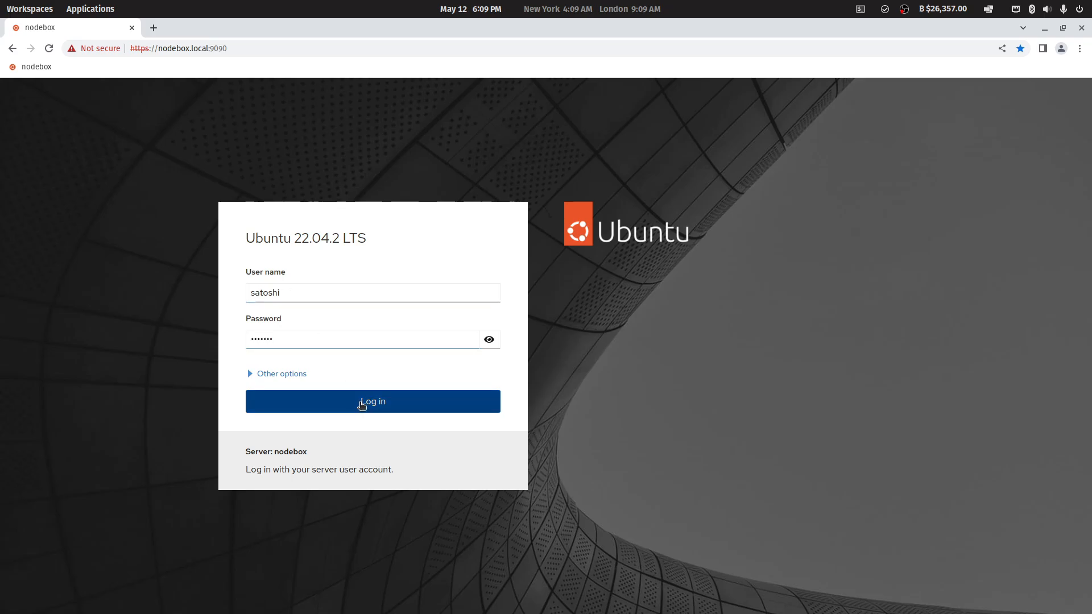
{"action": "left_click", "coordinate": [373, 401]}
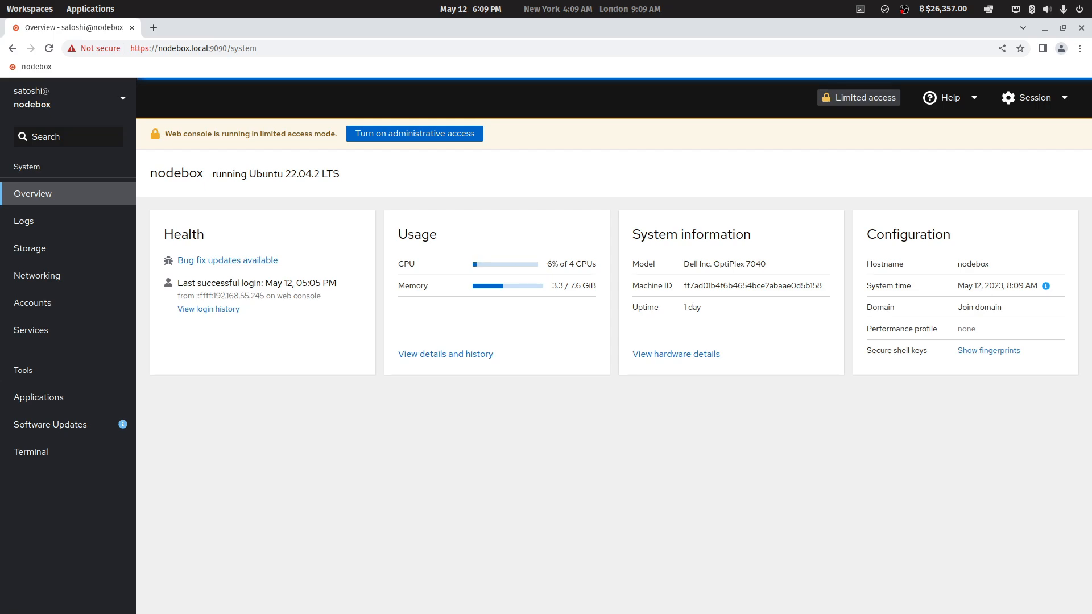
{"action": "mouse_move", "coordinate": [710, 260]}
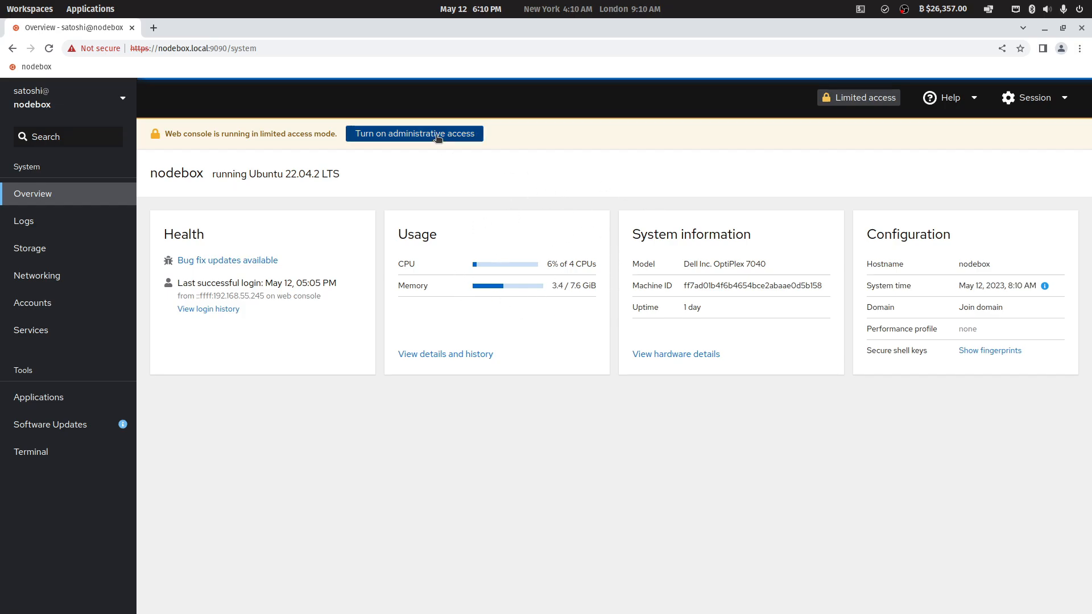
Turn on administrative access for the nodebox session by authenticating with the password.
{"action": "left_click", "coordinate": [415, 133]}
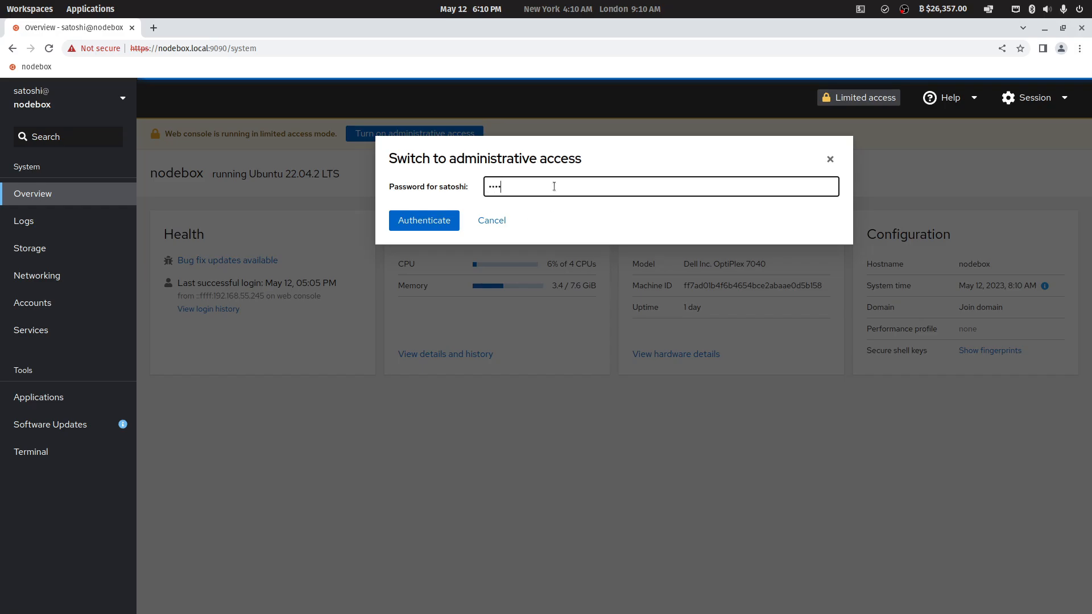
{"action": "left_click", "coordinate": [424, 220]}
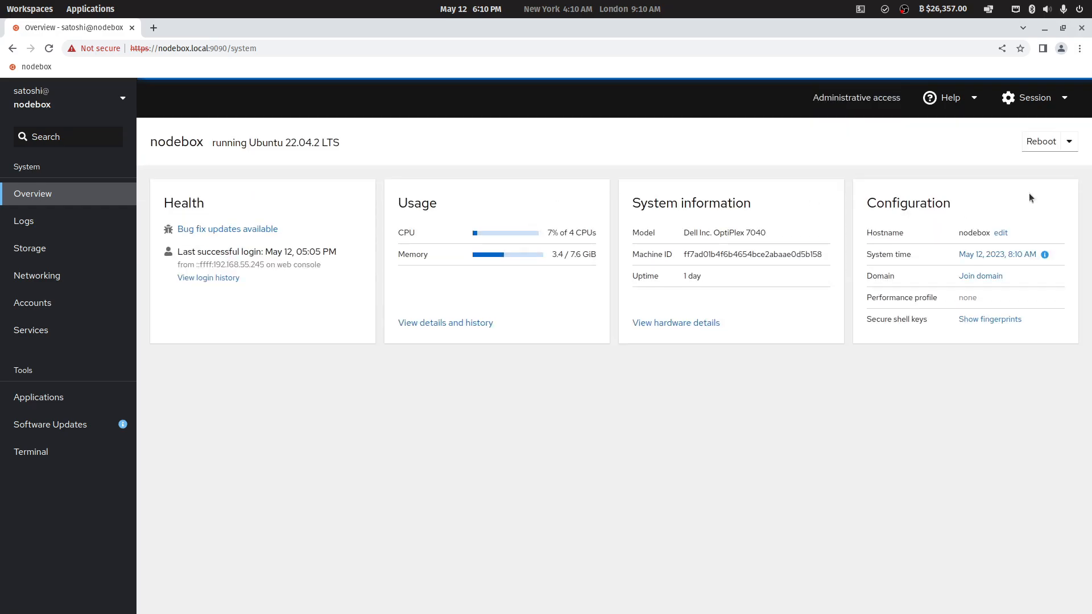
{"action": "mouse_move", "coordinate": [1068, 145]}
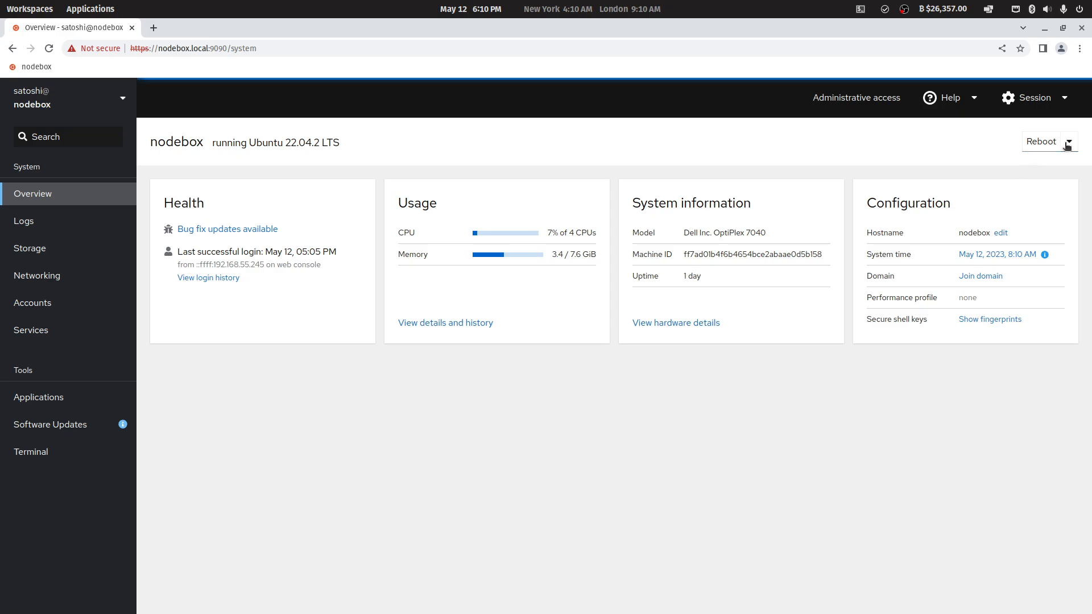
{"action": "left_click", "coordinate": [1068, 142]}
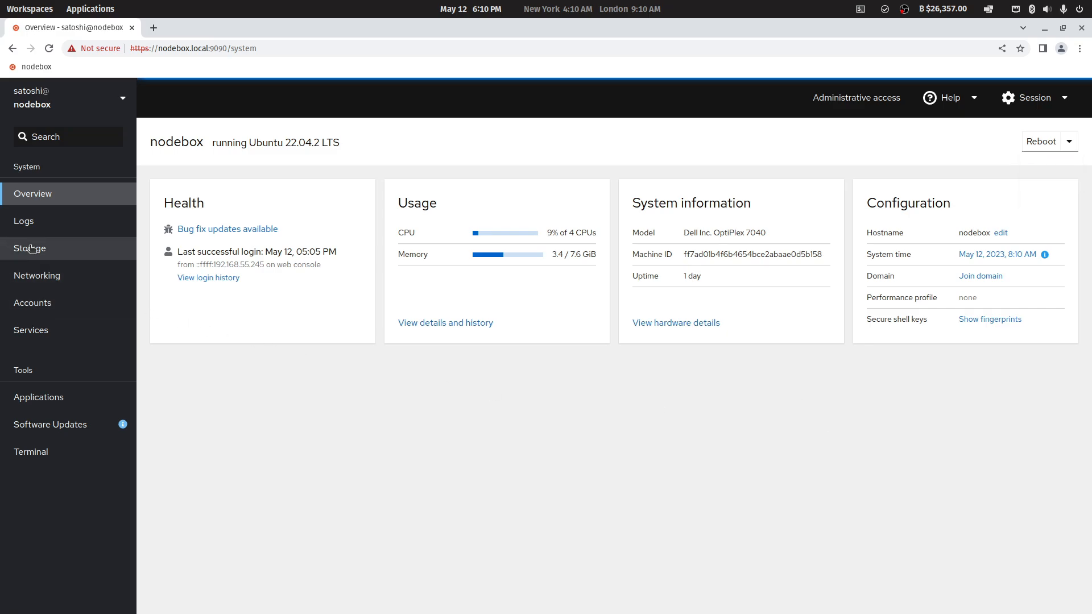
{"action": "mouse_move", "coordinate": [31, 248]}
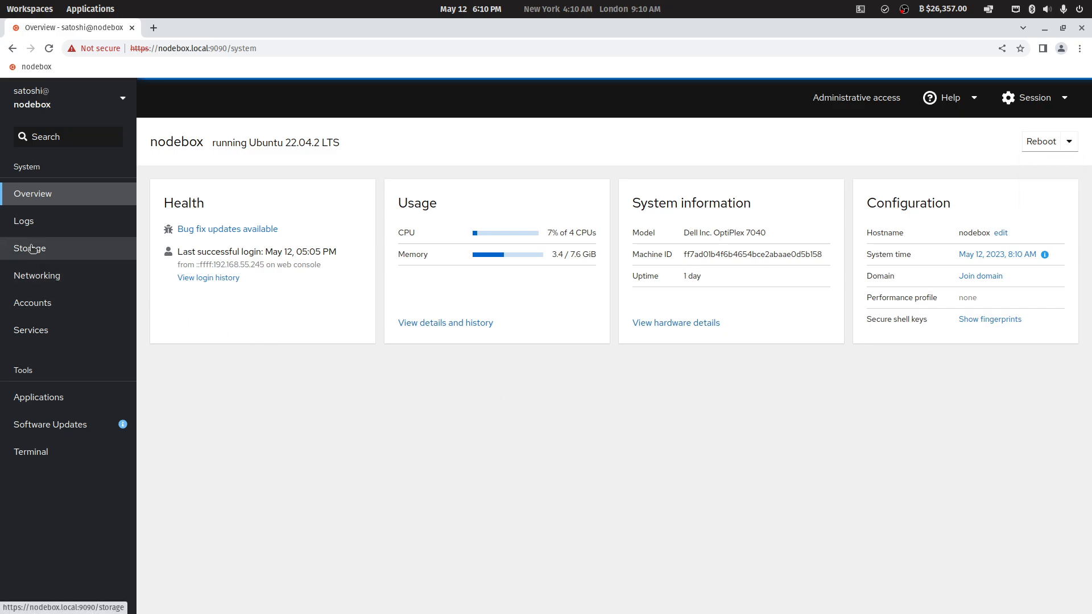
Review Storage and the TEAM T2532TB drive's partitions, then bring up the Terminal.
{"action": "left_click", "coordinate": [29, 248]}
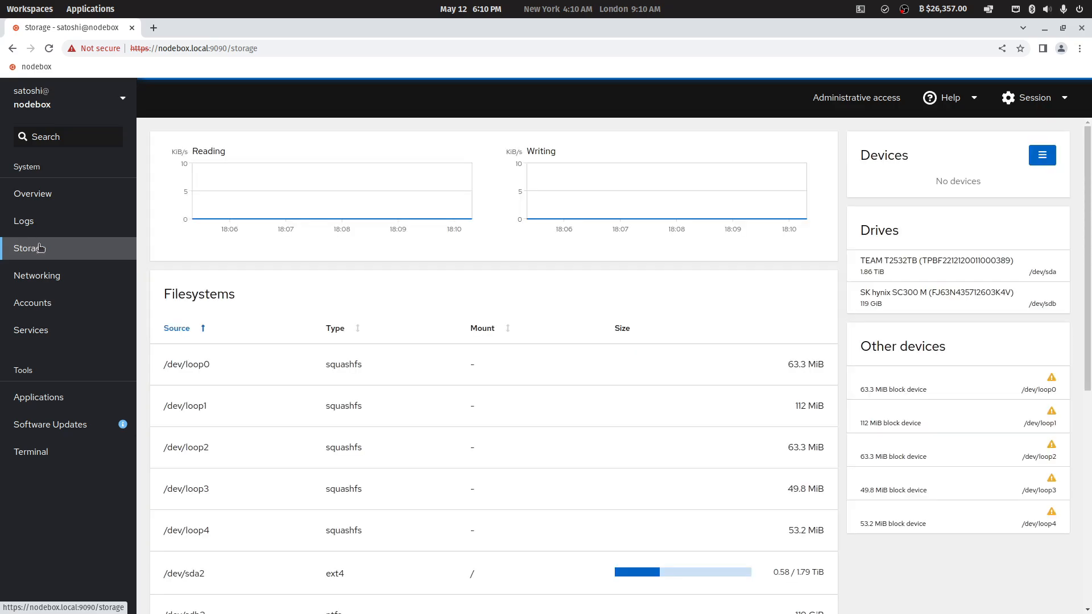
{"action": "scroll", "scroll_direction": "down", "scroll_amount": 3}
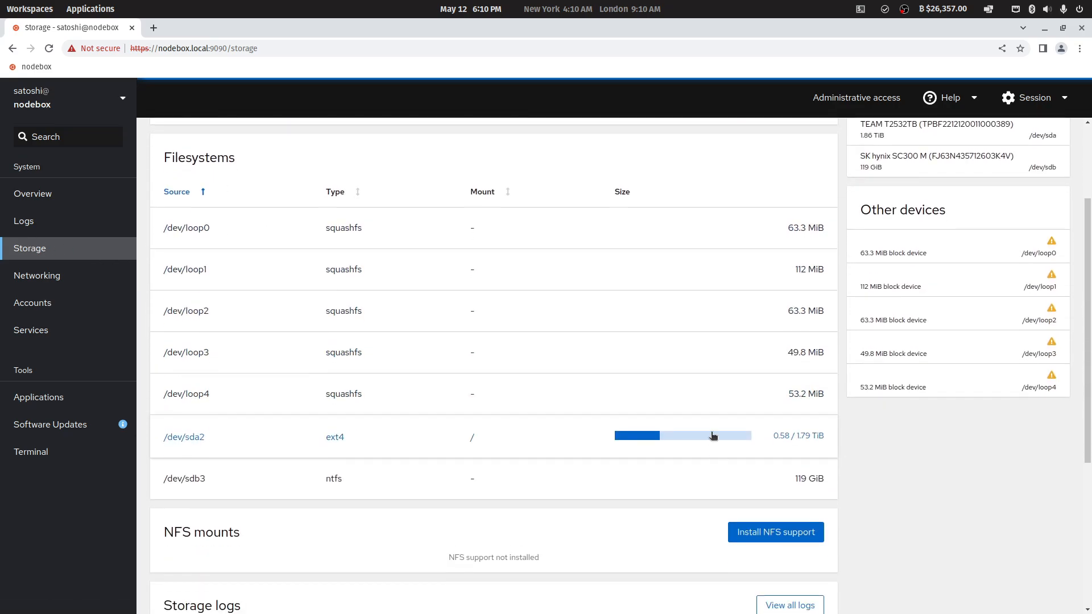
{"action": "left_click", "coordinate": [936, 128]}
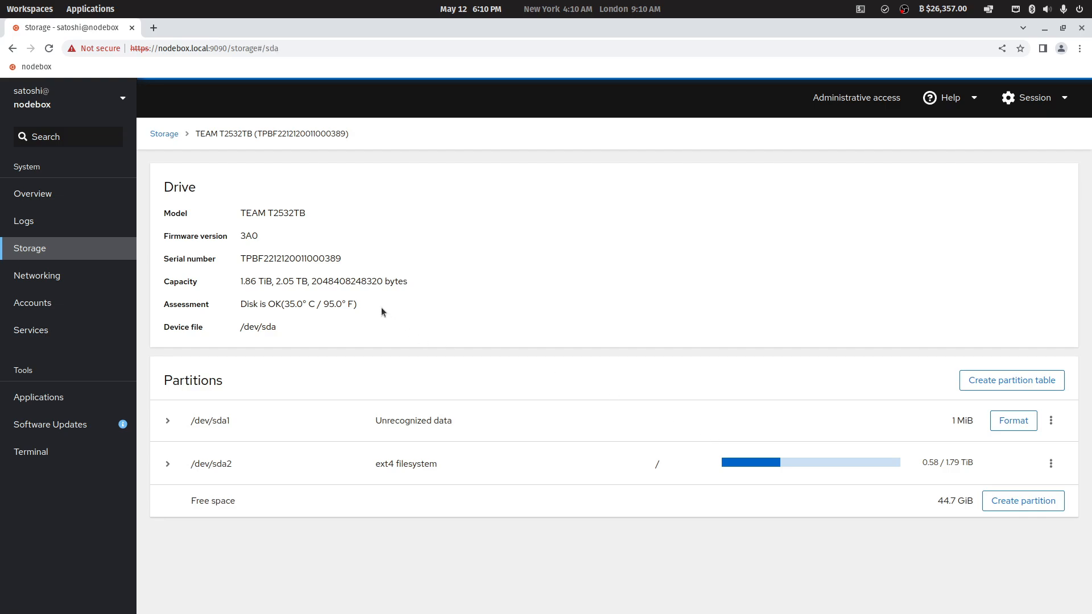
{"action": "mouse_move", "coordinate": [254, 291]}
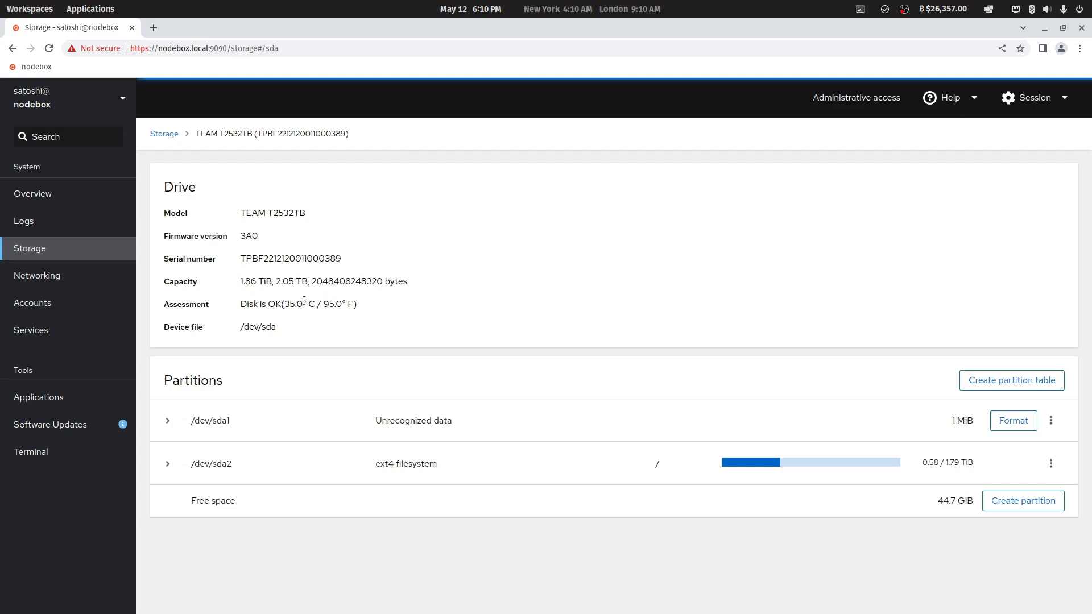
{"action": "left_click", "coordinate": [31, 451]}
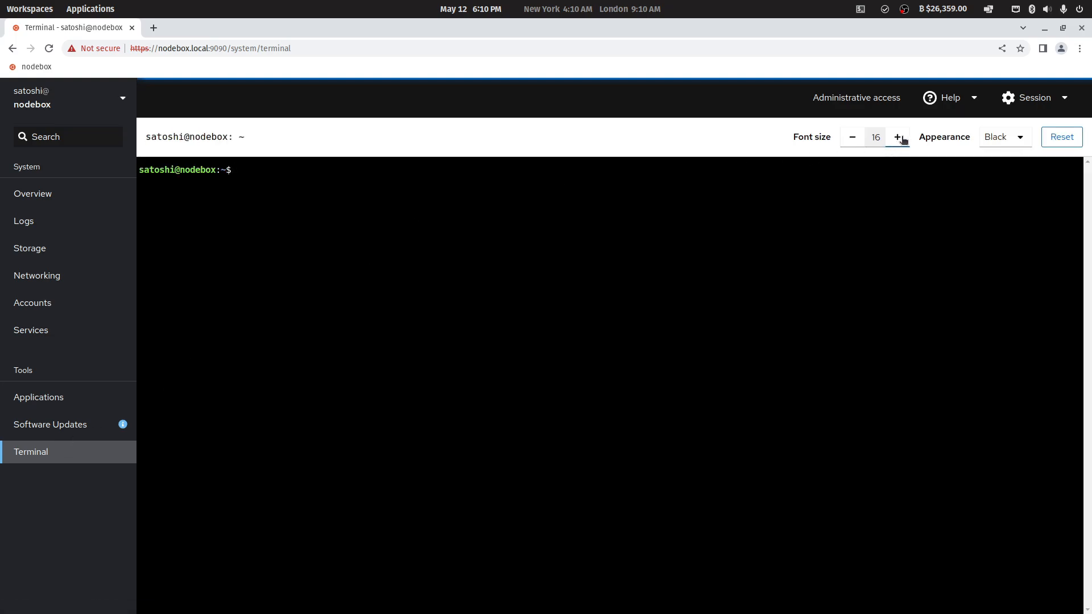
Enlarge terminal font and run bitcoin-cli getblockchaininfo twice, confirming block 789356.
{"action": "left_click", "coordinate": [898, 137]}
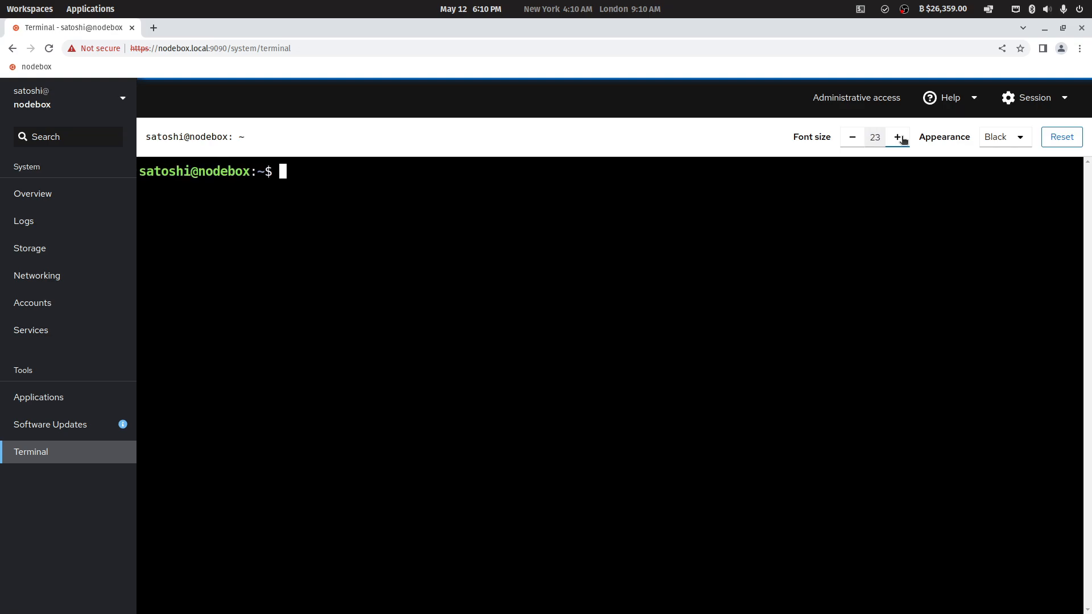
{"action": "left_click", "coordinate": [897, 137]}
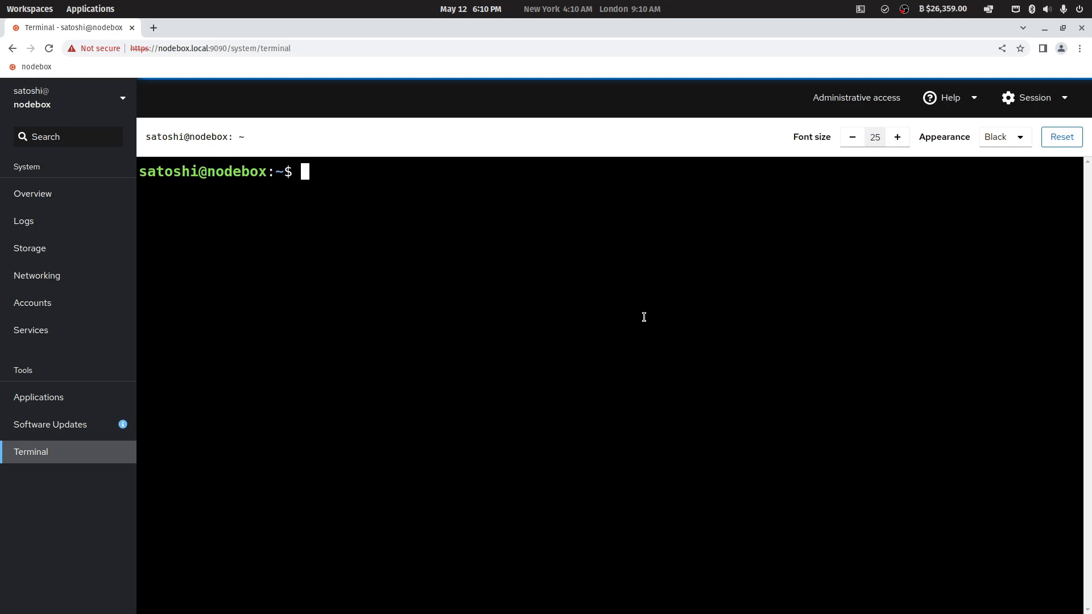
{"action": "mouse_move", "coordinate": [538, 262]}
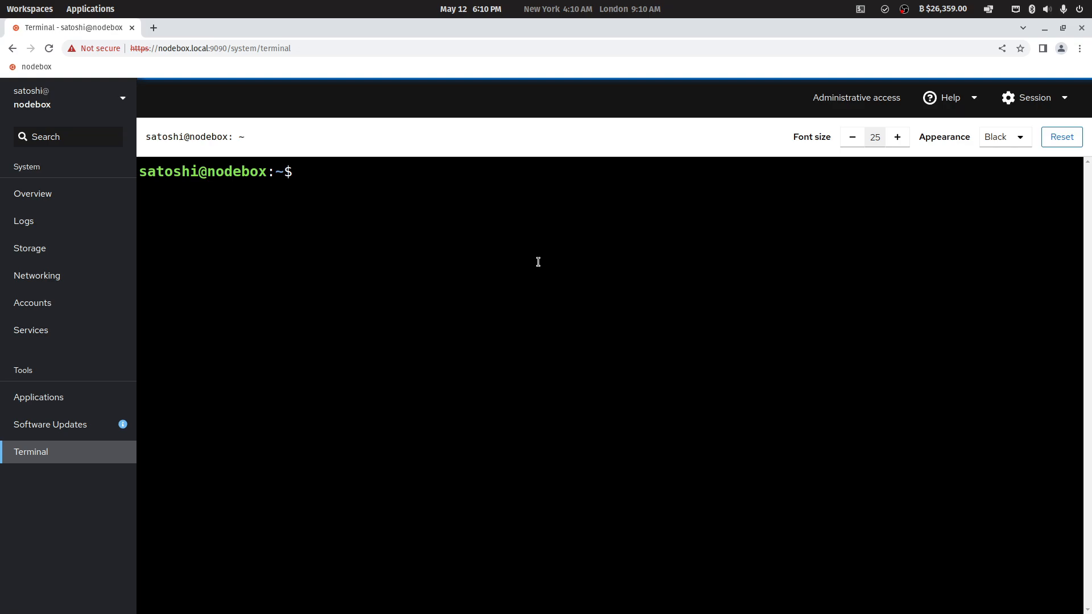
{"action": "type", "text": "bitcoin-cli"}
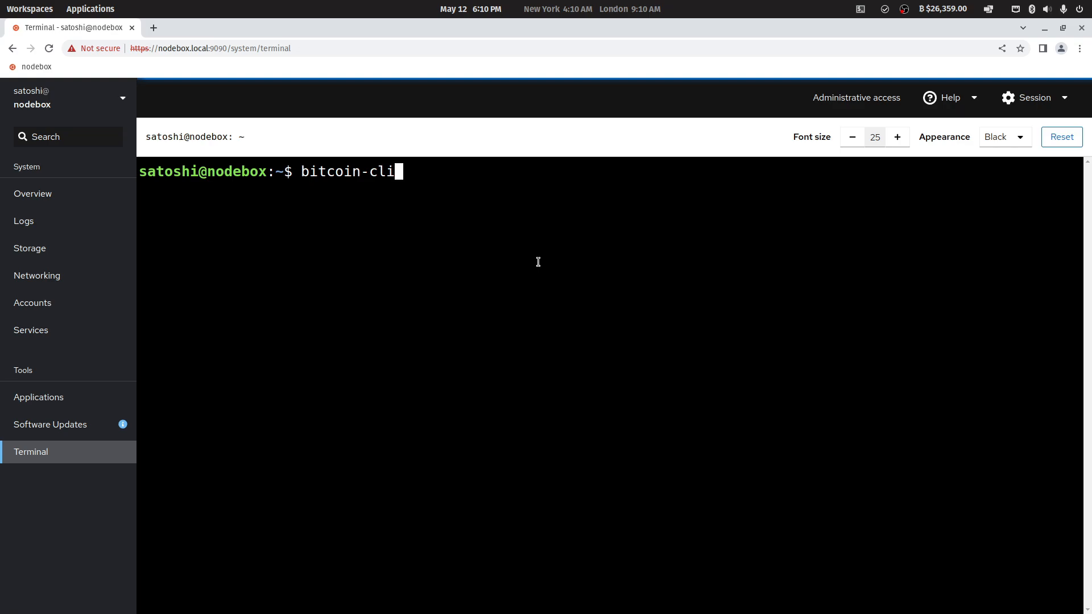
{"action": "type", "text": "get"}
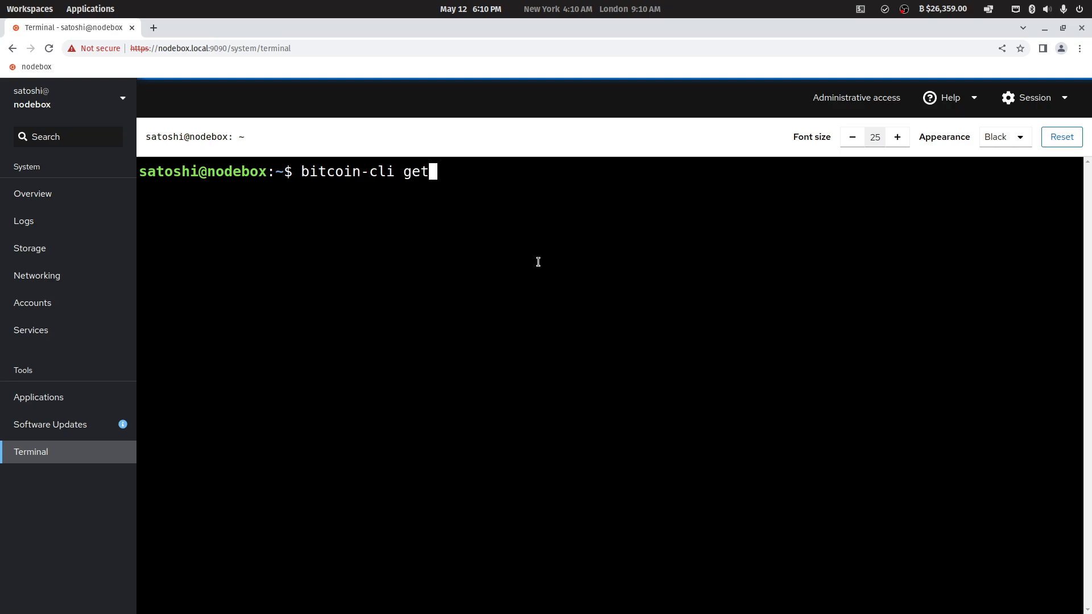
{"action": "type", "text": "blockchaininfo"}
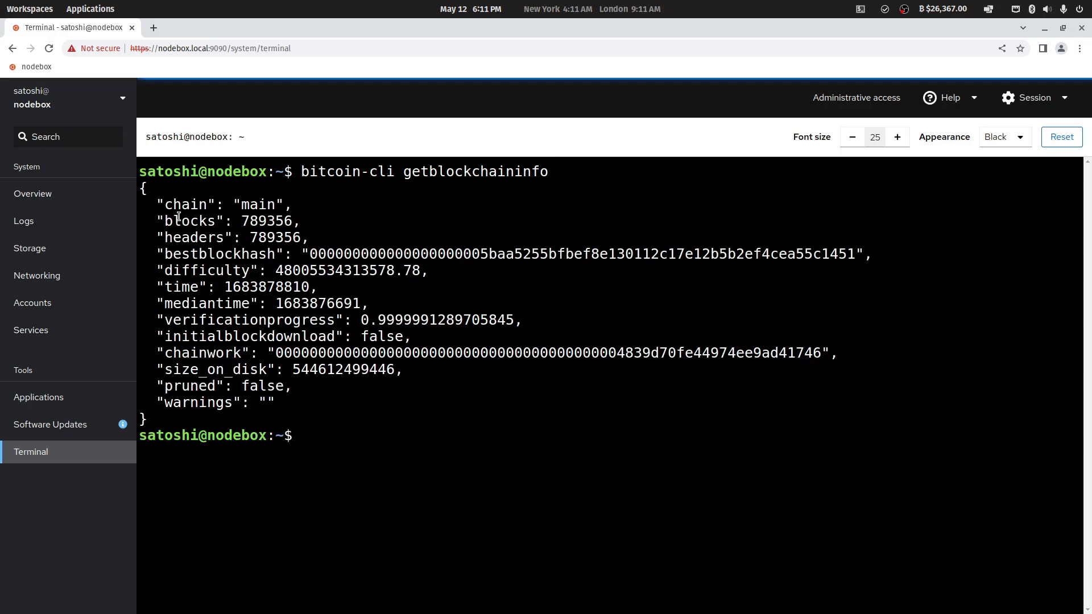
{"action": "double_click", "coordinate": [189, 220]}
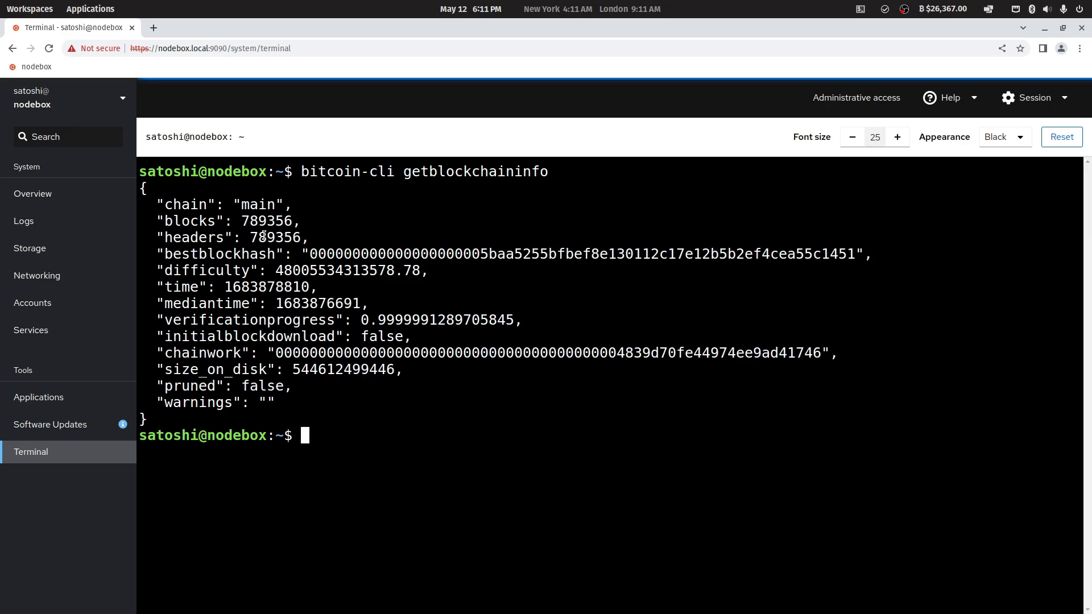
{"action": "mouse_move", "coordinate": [372, 470]}
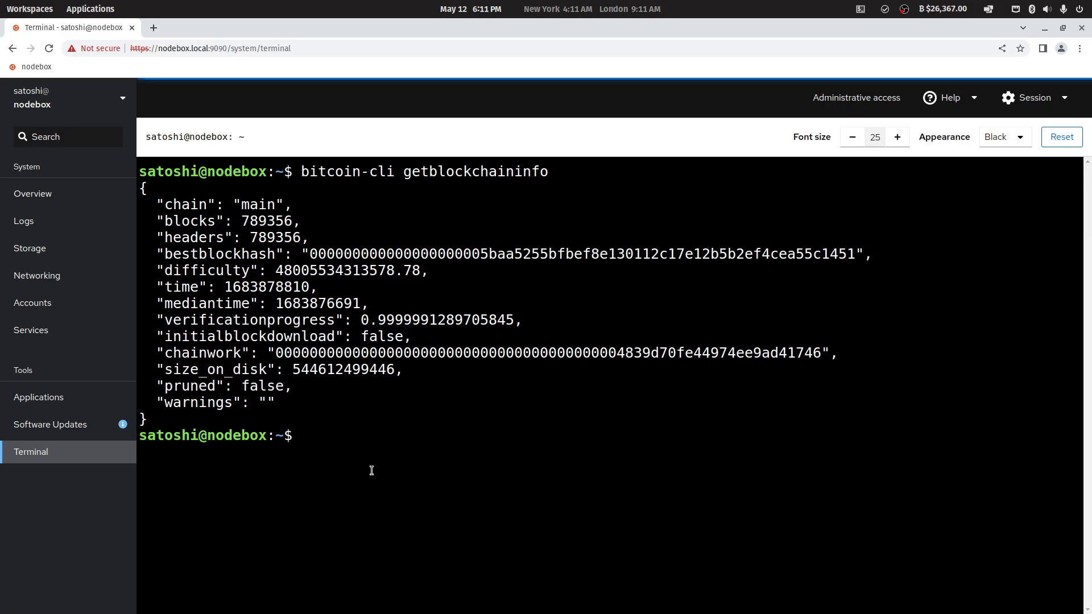
{"action": "type", "text": "bitcoin-cli getblockchaininfo"}
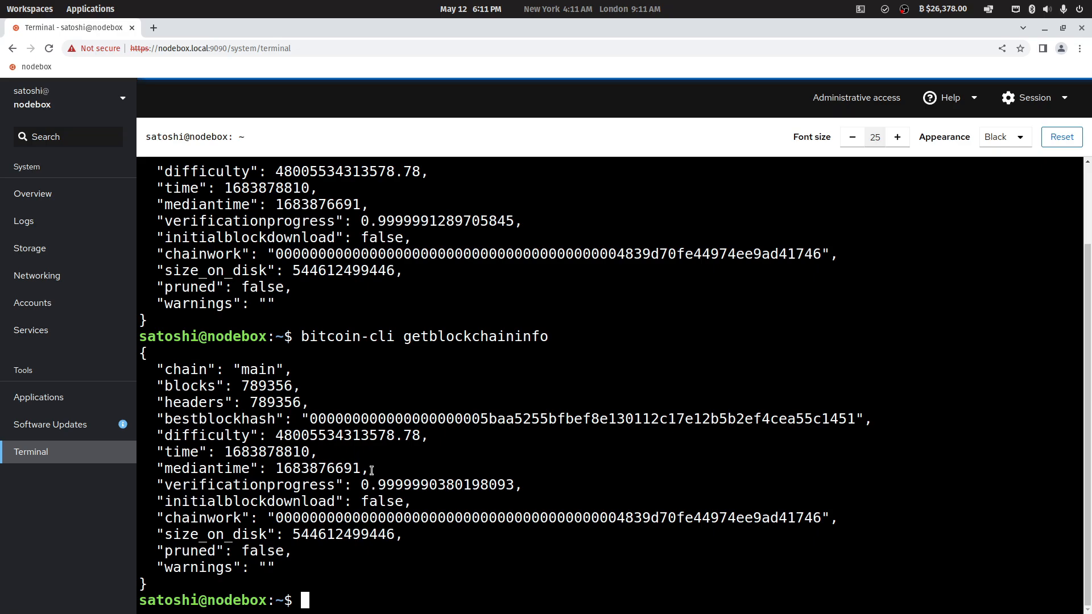
Search 'sparrow' in a new tab and reach sparrowwallet.com's Download page.
{"action": "left_click", "coordinate": [153, 28]}
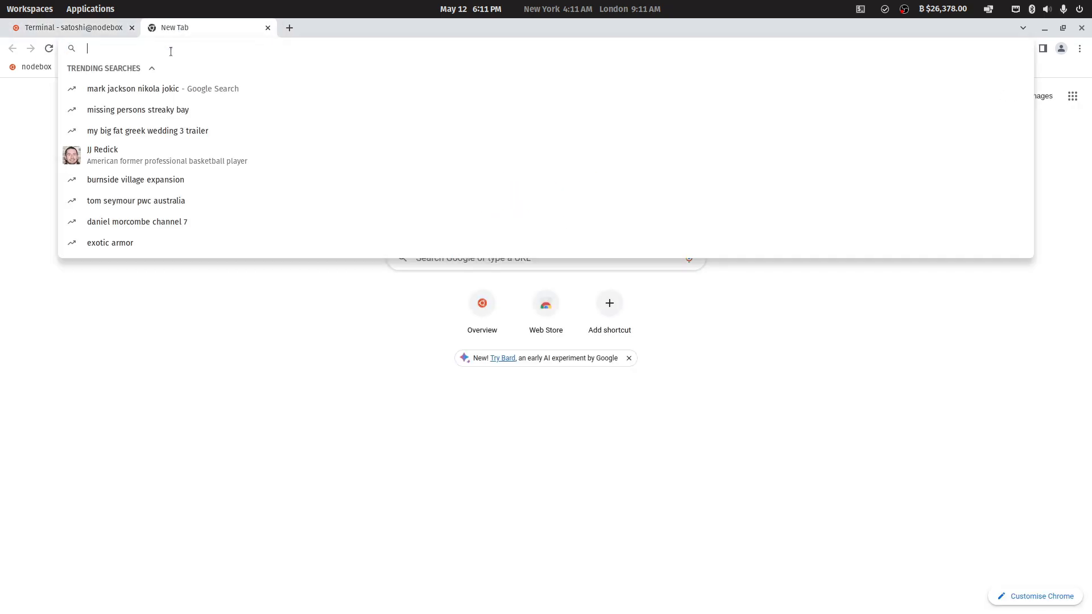
{"action": "type", "text": "sparrow"}
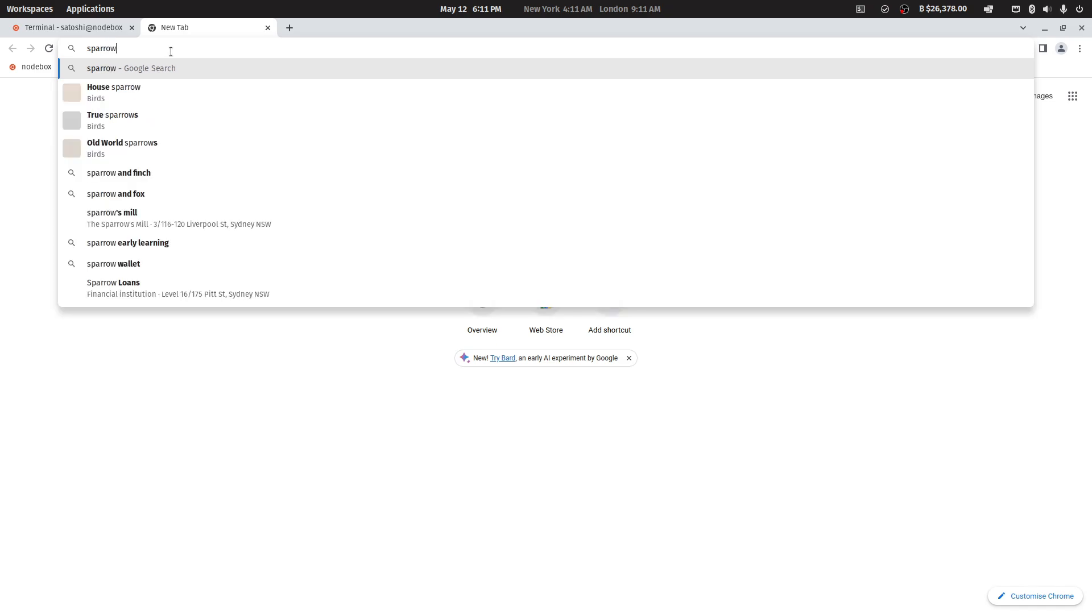
{"action": "left_click", "coordinate": [113, 263]}
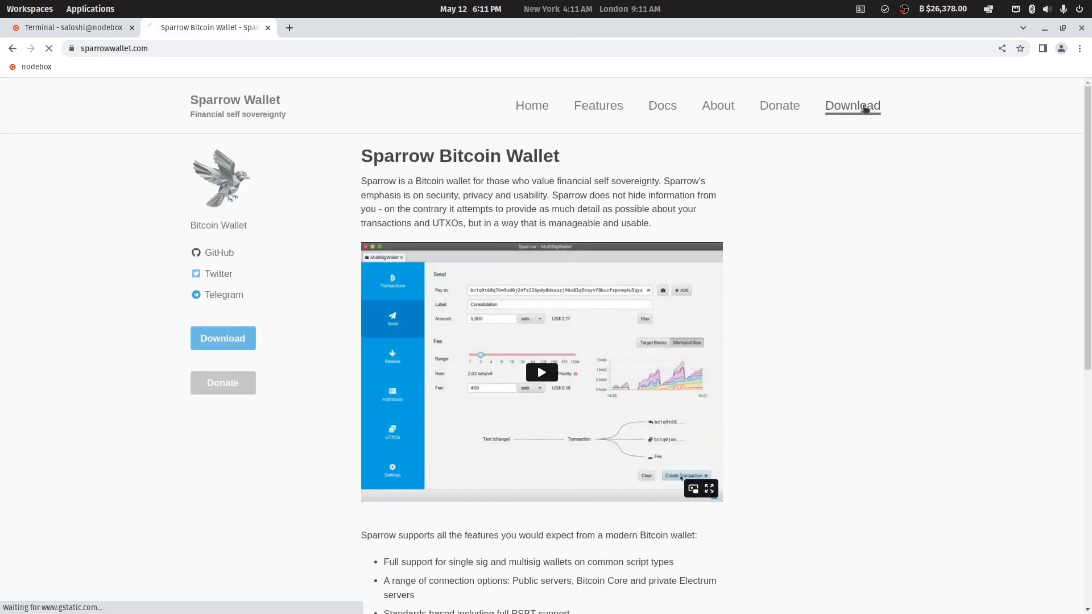
{"action": "left_click", "coordinate": [853, 106]}
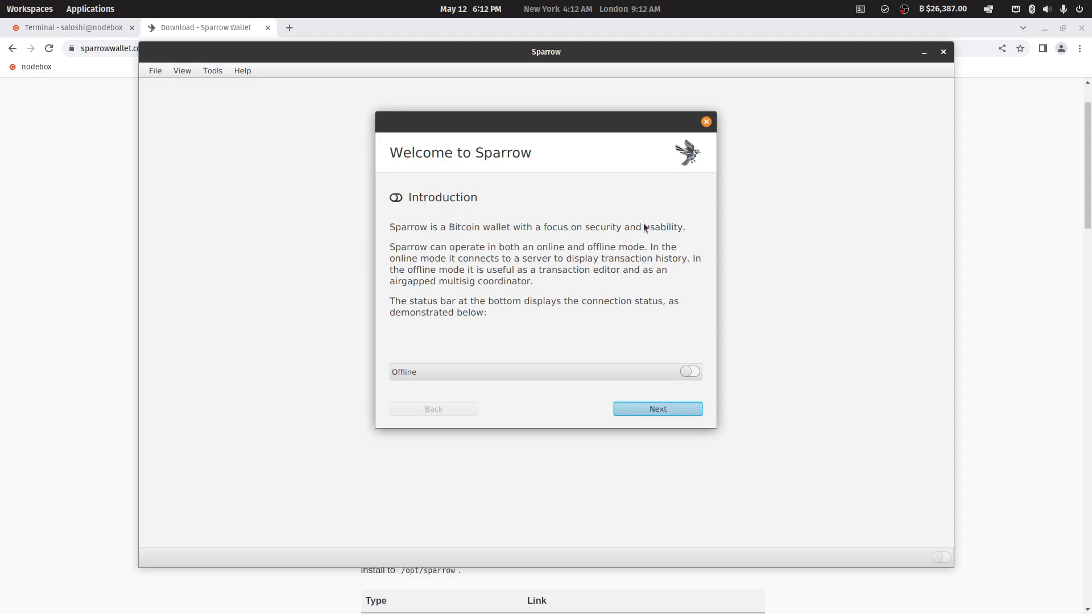
{"action": "mouse_move", "coordinate": [674, 429]}
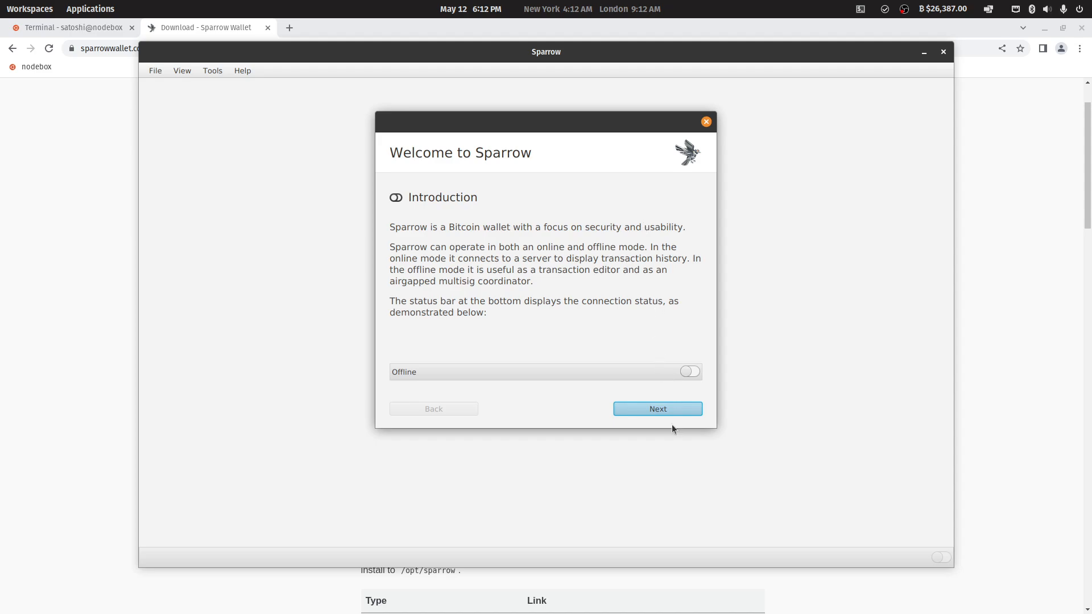
Finish the Sparrow welcome walkthrough and show the Server section of Preferences.
{"action": "left_click", "coordinate": [658, 408]}
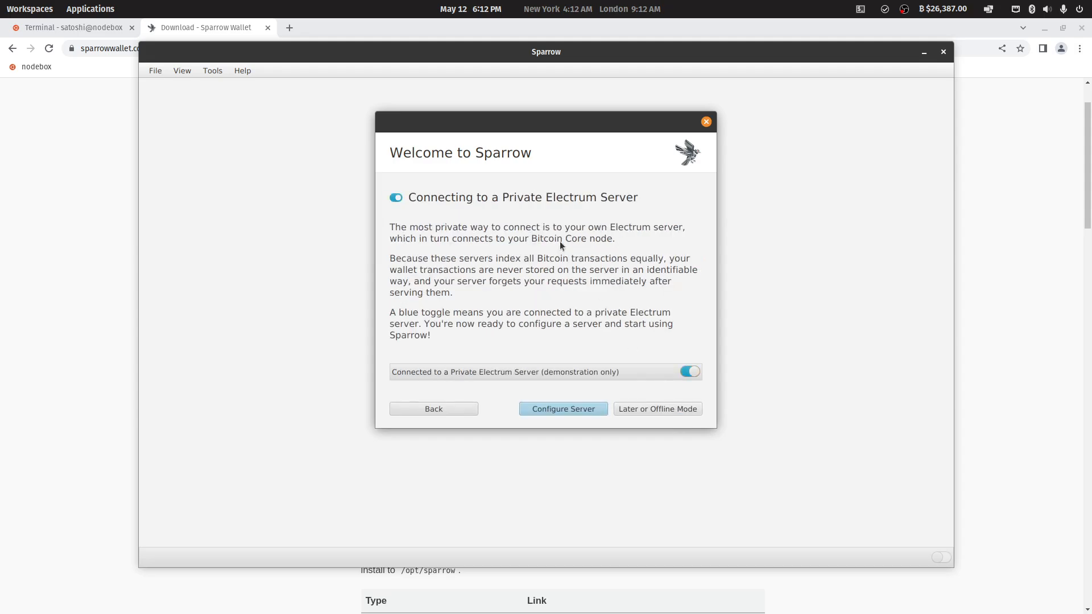
{"action": "mouse_move", "coordinate": [557, 422]}
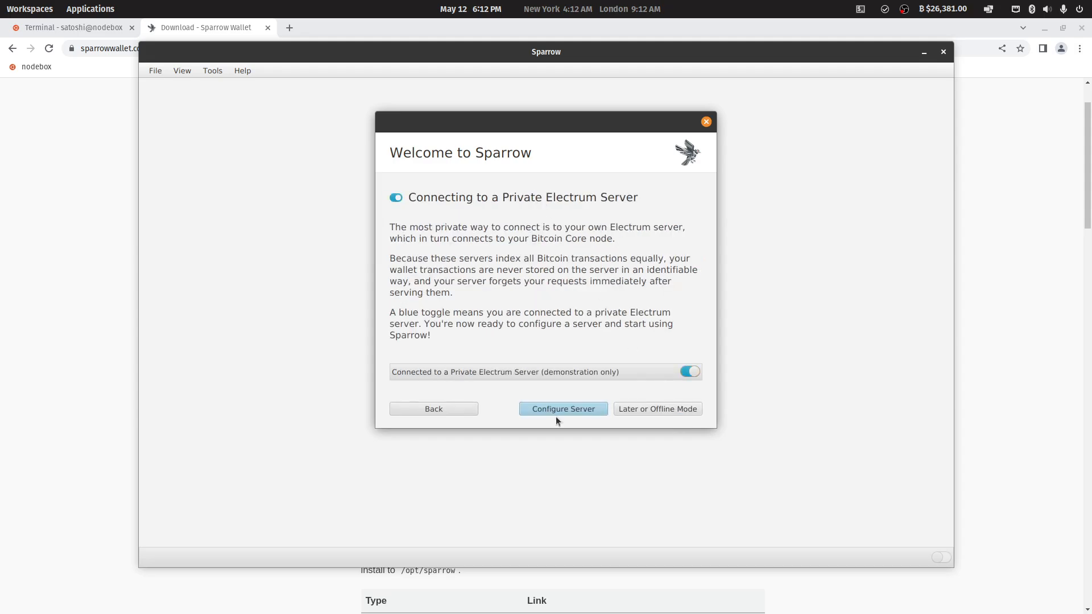
{"action": "left_click", "coordinate": [563, 409]}
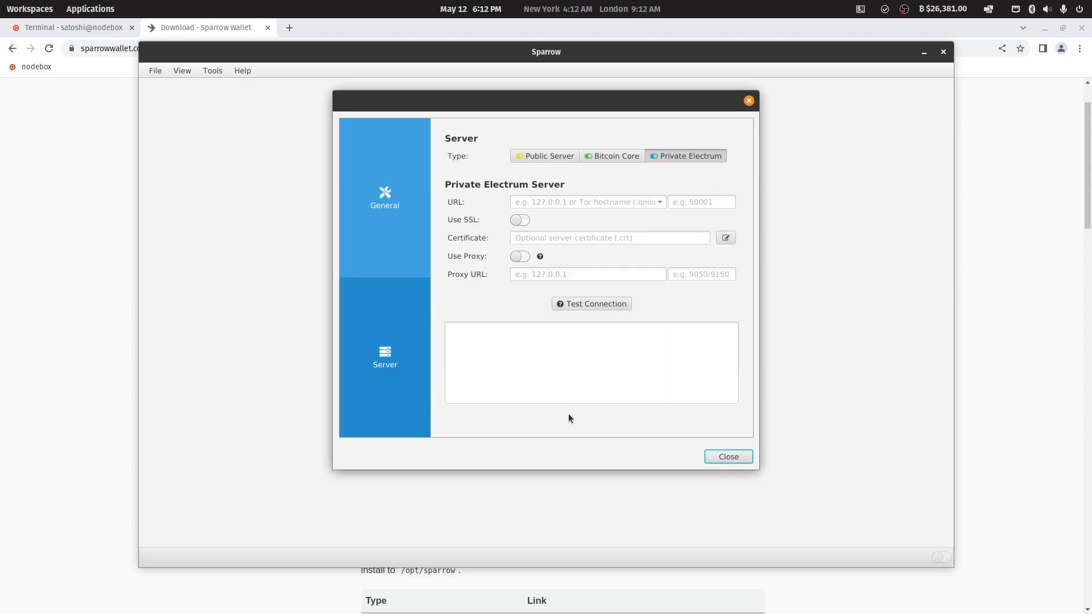
{"action": "left_click", "coordinate": [728, 457]}
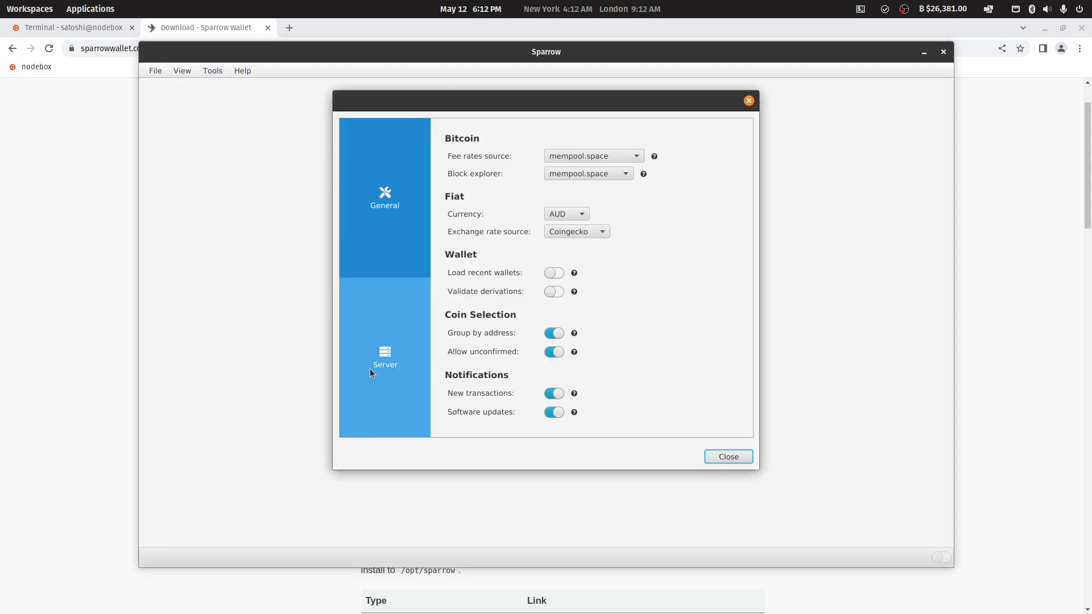
{"action": "left_click", "coordinate": [385, 358]}
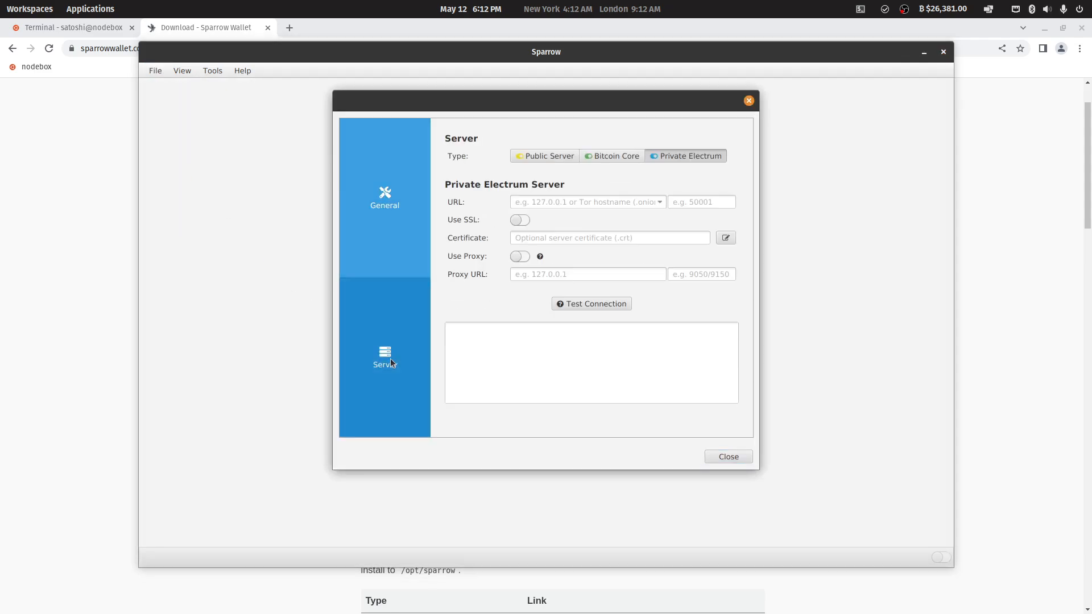
Set Private Electrum server nodebox.local port 50001, test the connection, and close settings.
{"action": "left_click", "coordinate": [544, 155]}
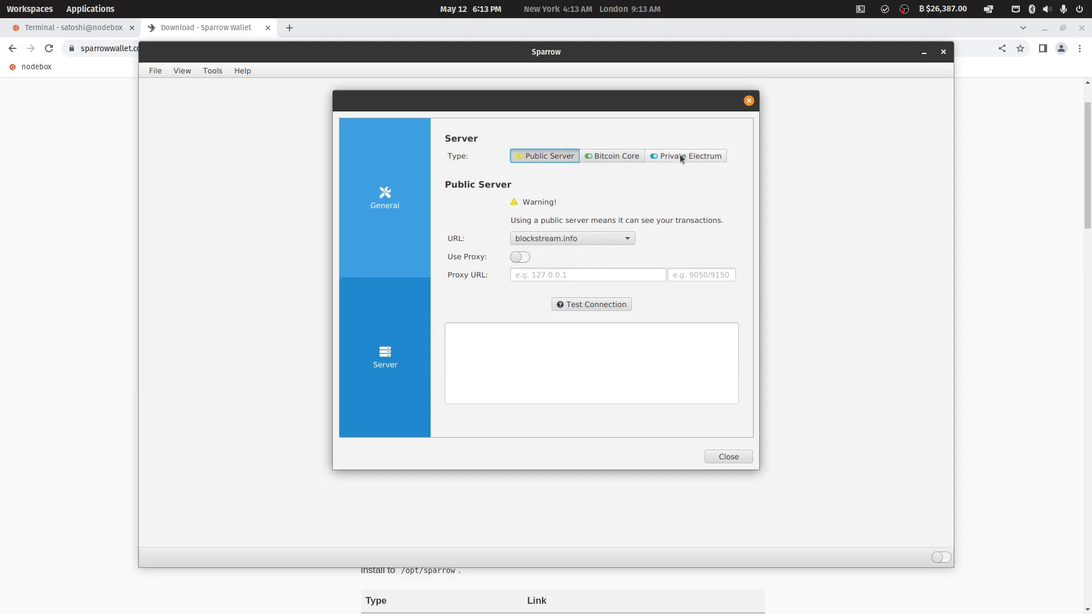
{"action": "left_click", "coordinate": [685, 156]}
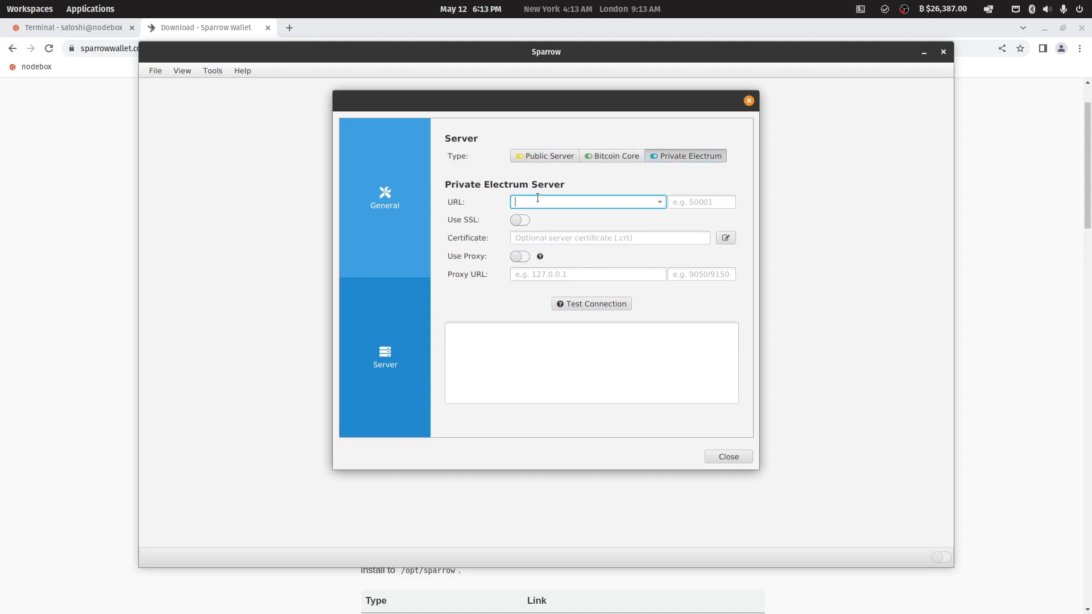
{"action": "type", "text": "nodebox."}
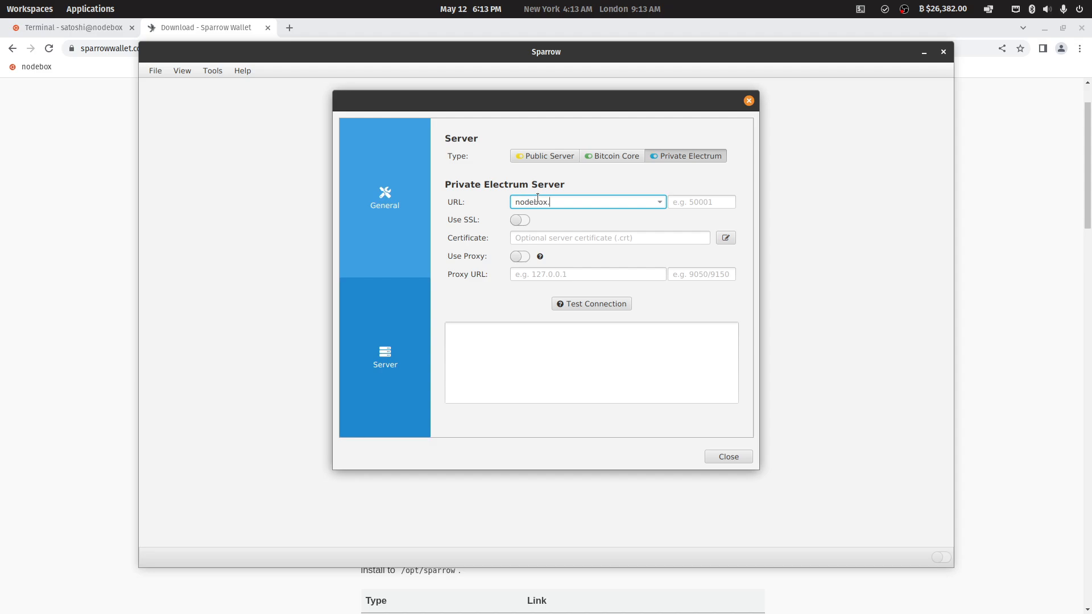
{"action": "type", "text": "local"}
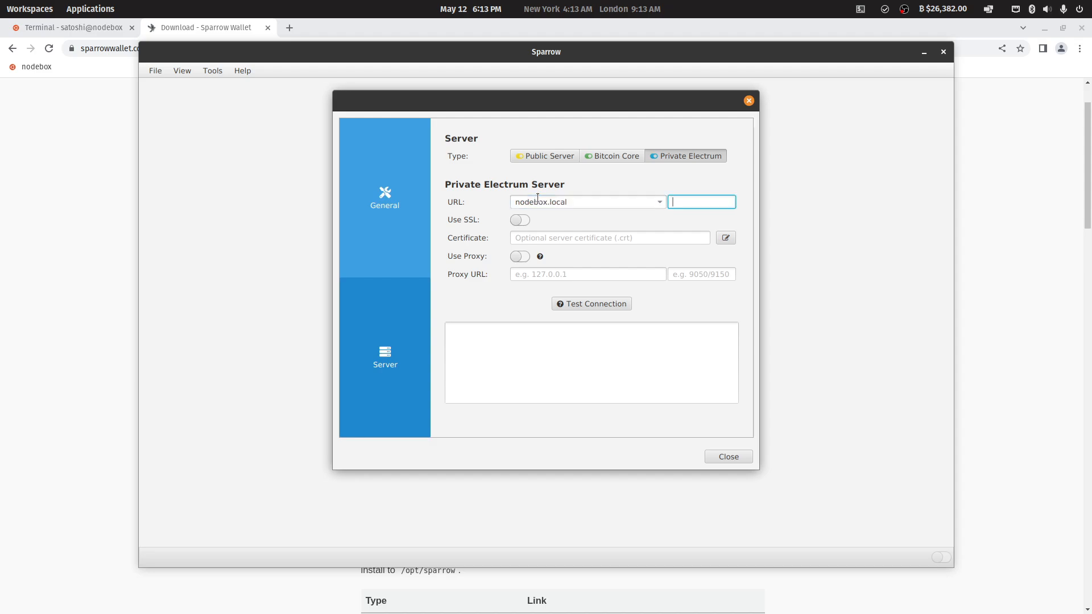
{"action": "type", "text": "50001"}
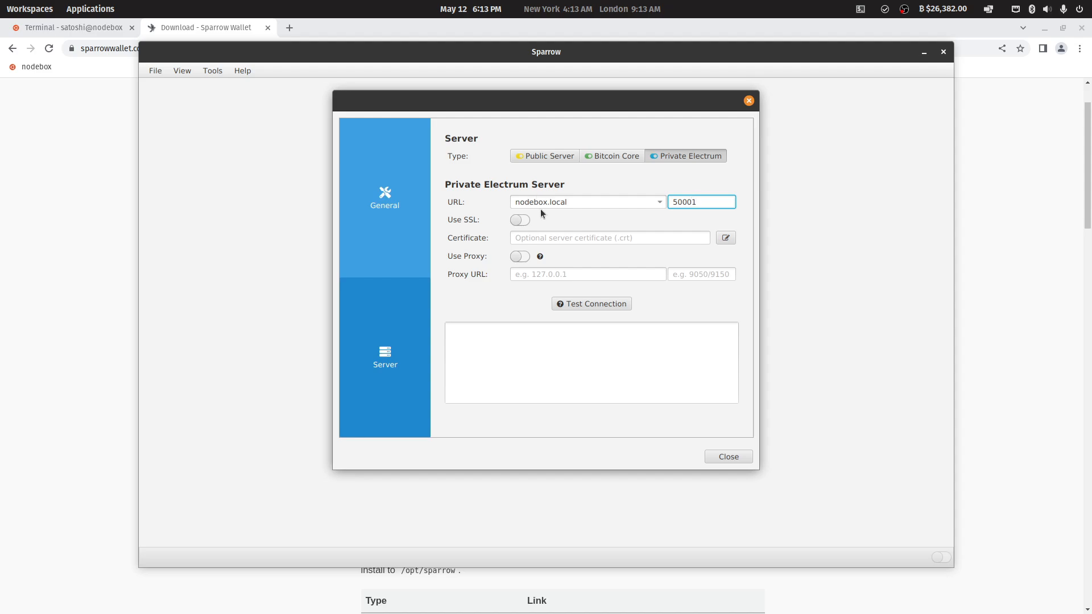
{"action": "left_click", "coordinate": [591, 304]}
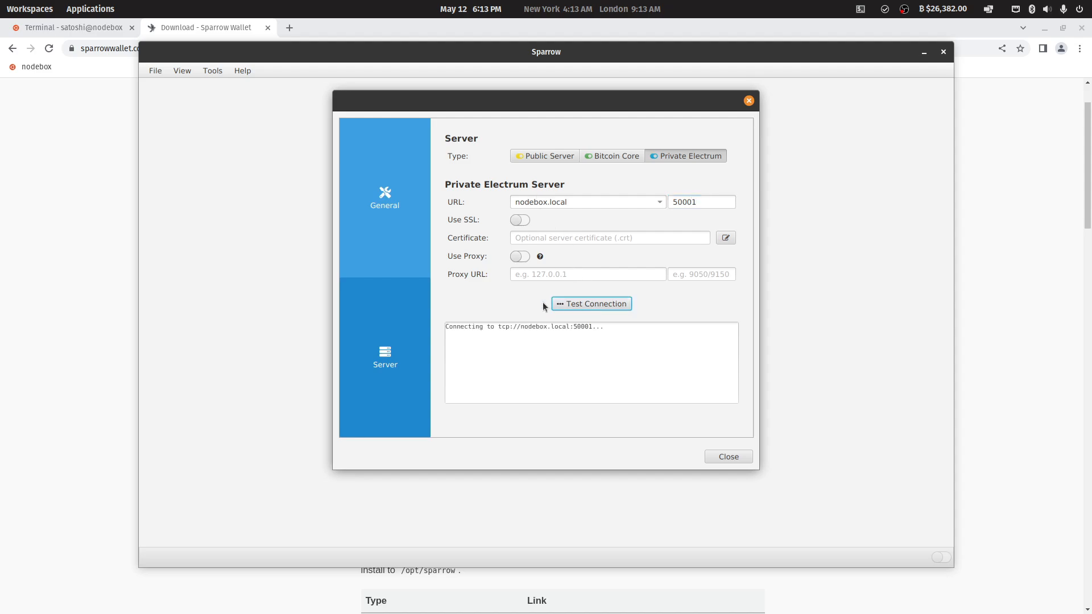
{"action": "left_click", "coordinate": [591, 304]}
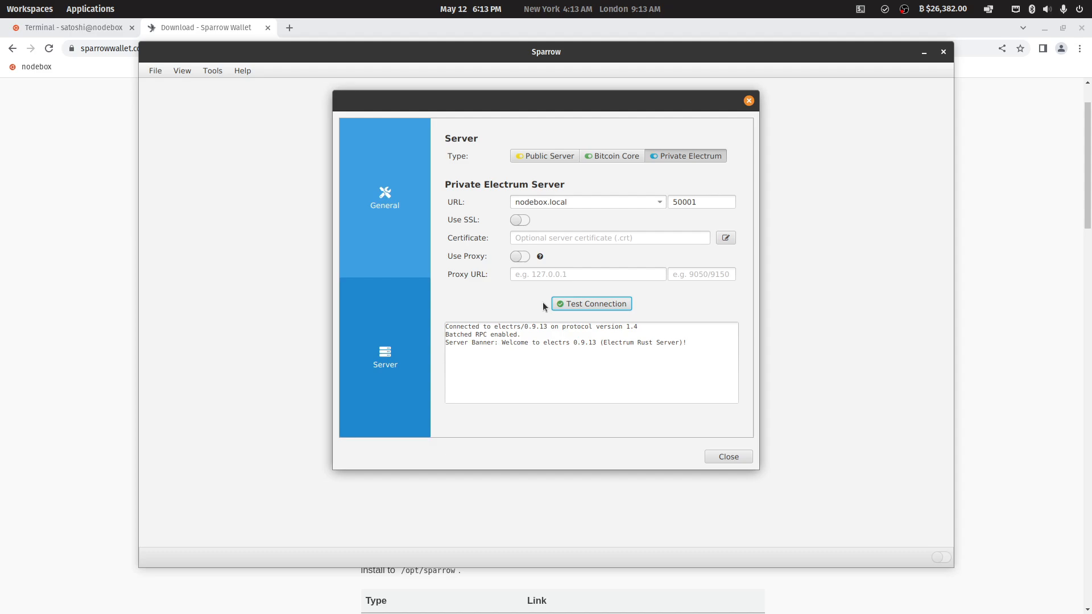
{"action": "mouse_move", "coordinate": [517, 325]}
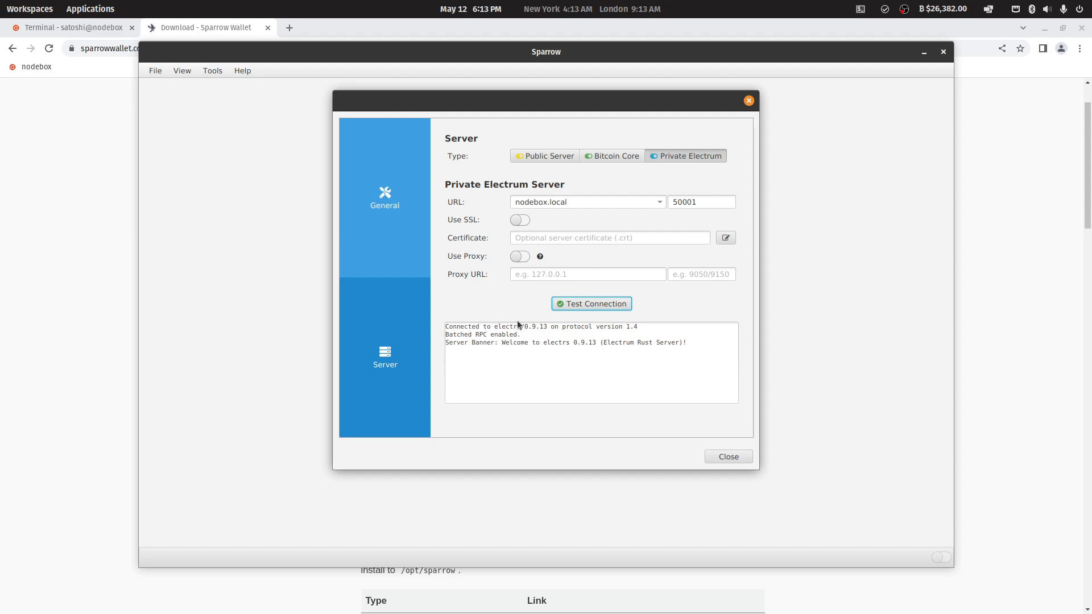
{"action": "left_click", "coordinate": [729, 457]}
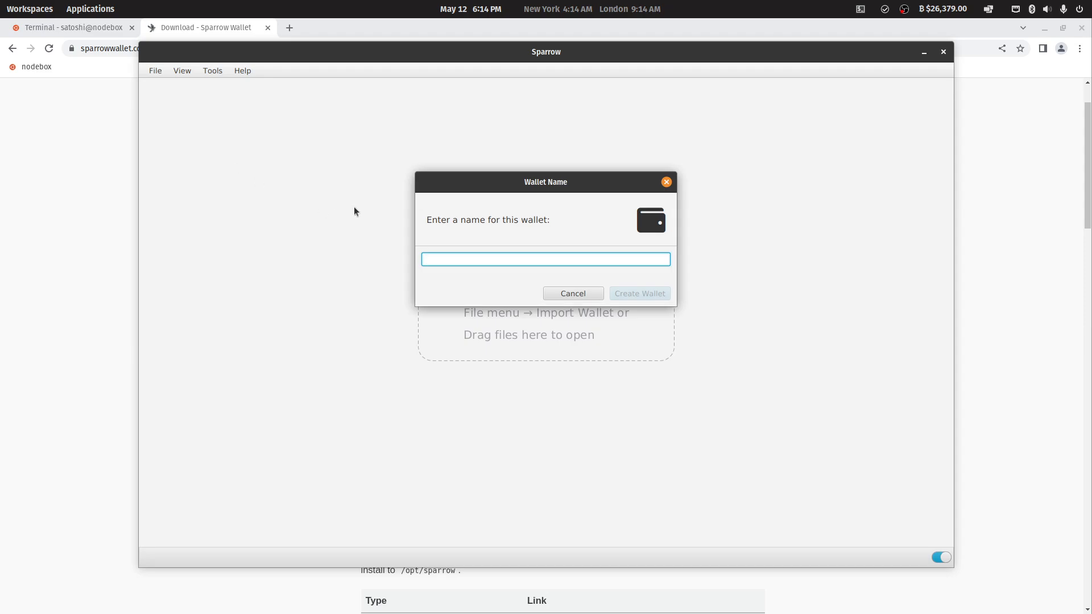
Name the wallet 'New Wallet' and create it.
{"action": "type", "text": "New Wallet"}
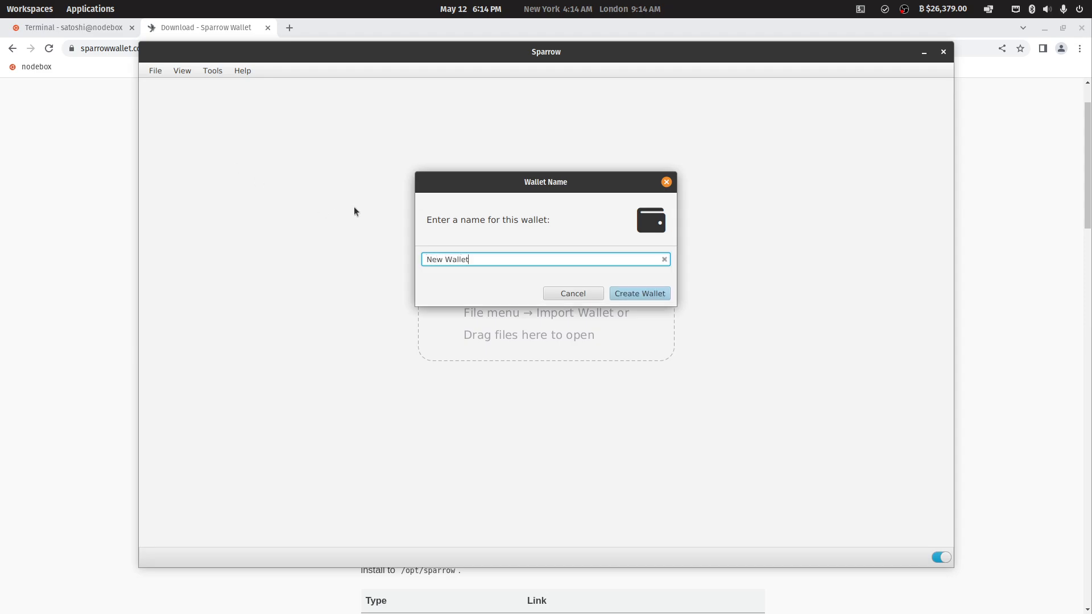
{"action": "left_click", "coordinate": [640, 294]}
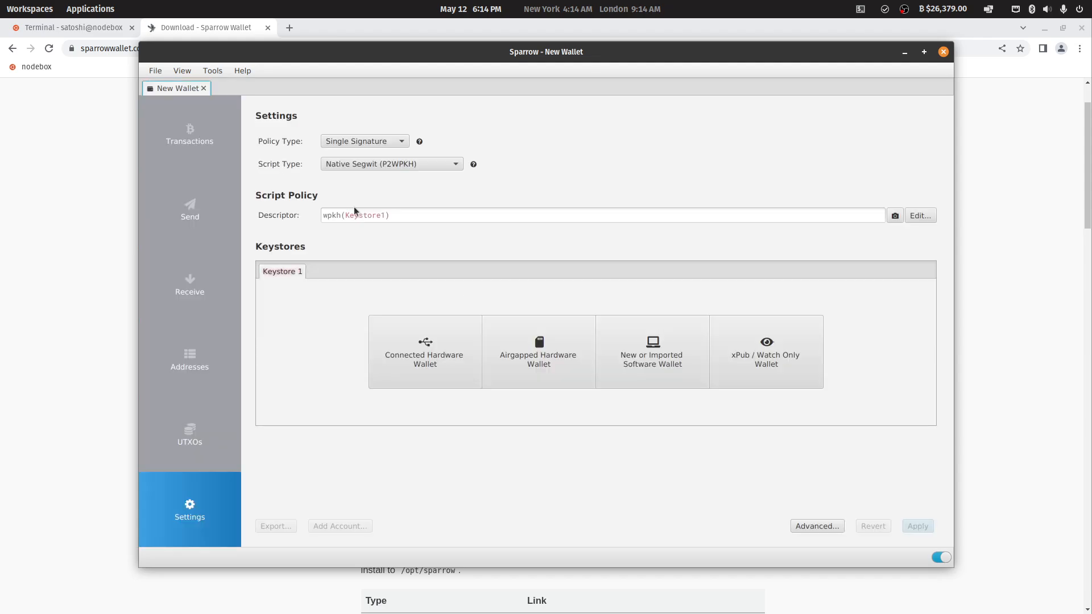
{"action": "mouse_move", "coordinate": [419, 377]}
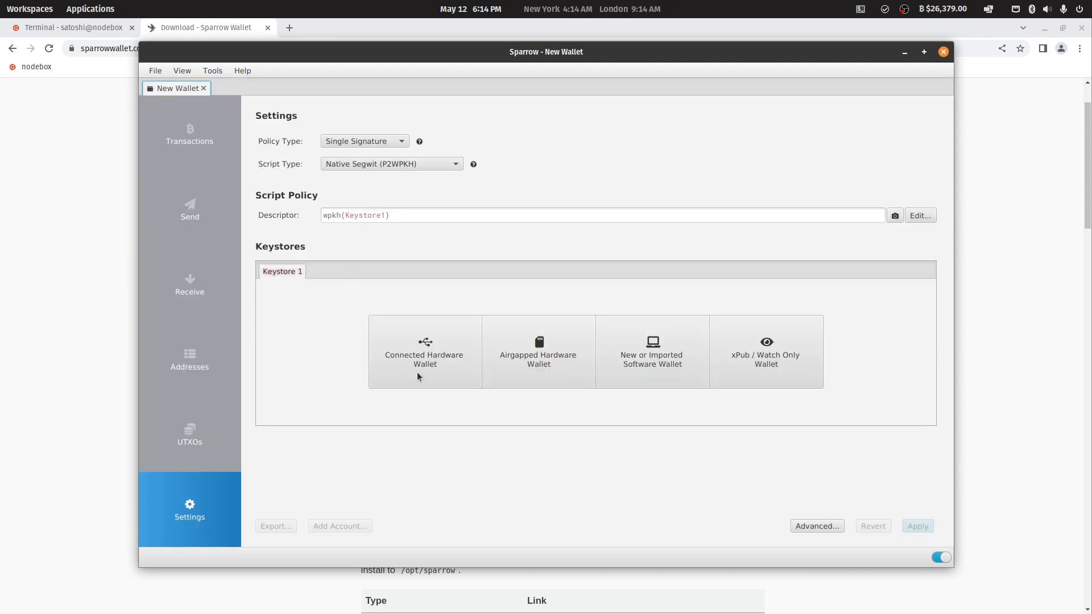
{"action": "mouse_move", "coordinate": [432, 355]}
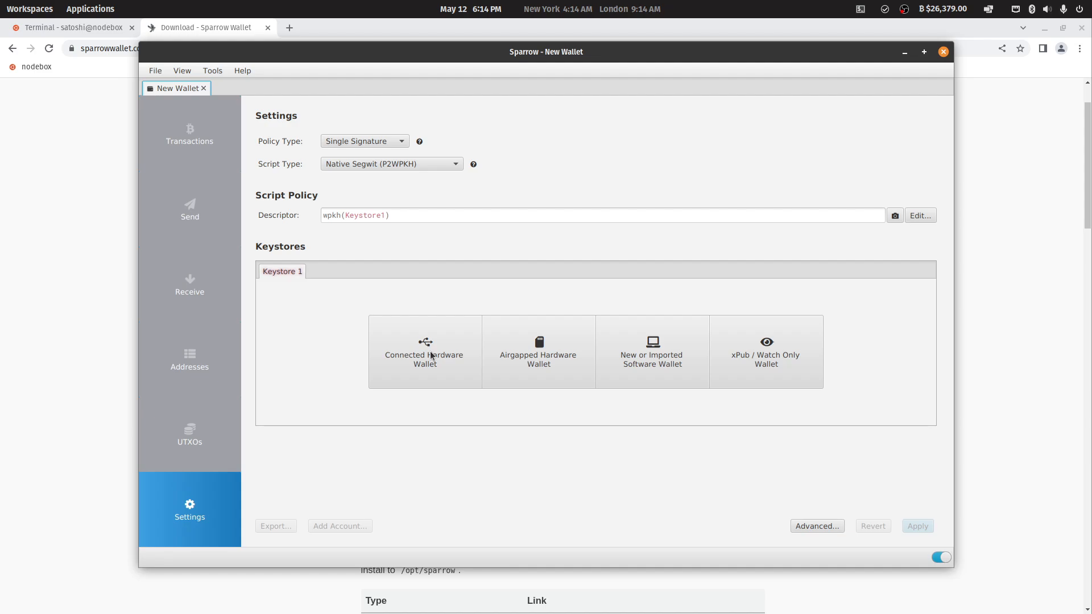
{"action": "mouse_move", "coordinate": [654, 377]}
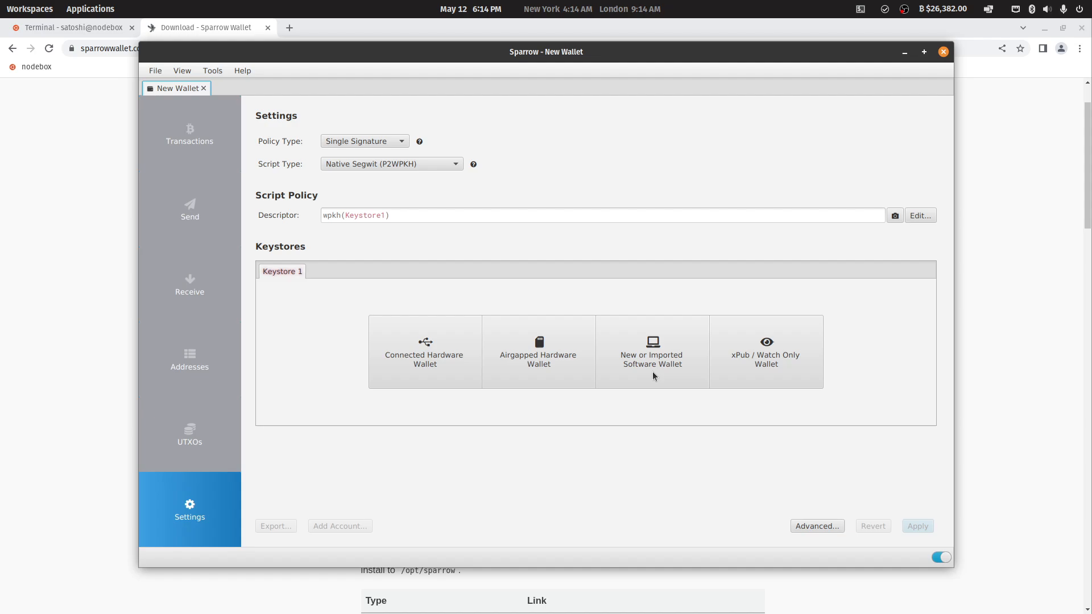
{"action": "mouse_move", "coordinate": [618, 377]}
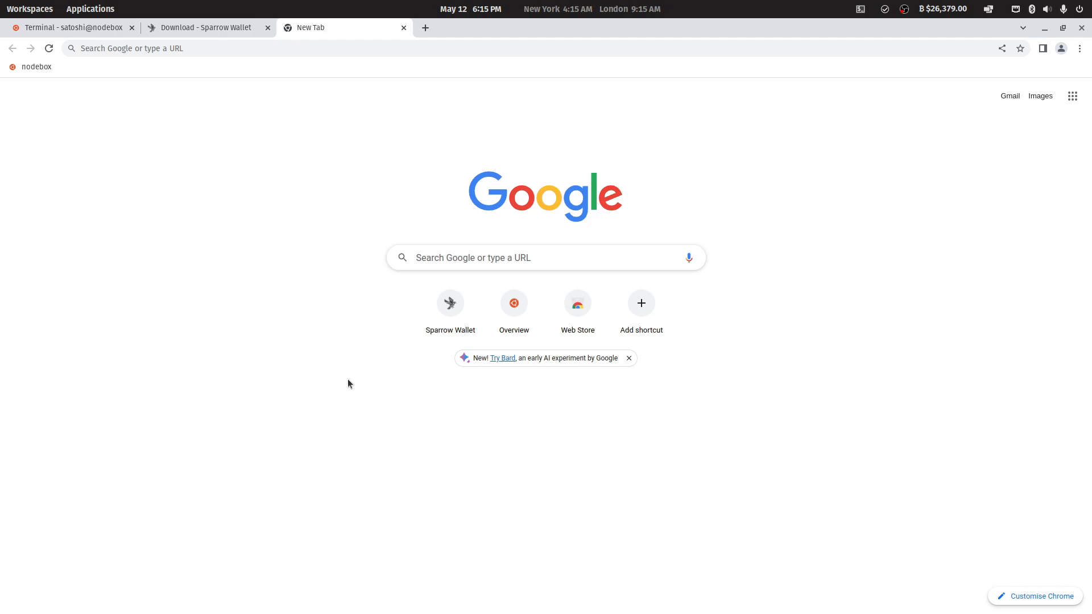
Load the local mempool explorer at nodebox.local:4080 in a new Chrome tab.
{"action": "left_click", "coordinate": [229, 48]}
{"action": "type", "text": "nodebox.local:40"}
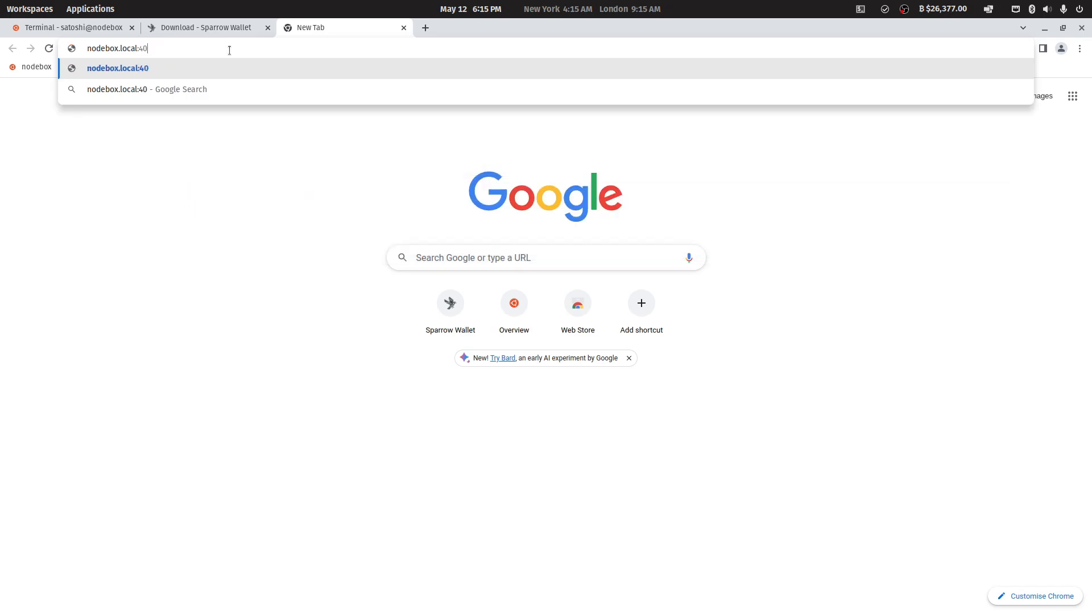
{"action": "type", "text": "80"}
{"action": "key", "text": "Enter"}
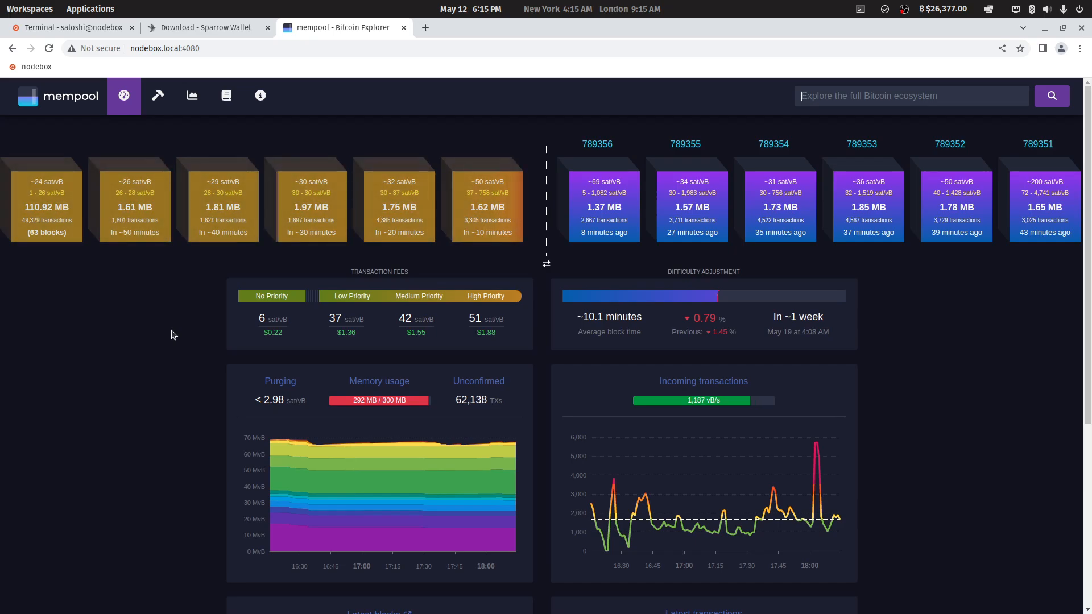
{"action": "mouse_move", "coordinate": [1019, 49]}
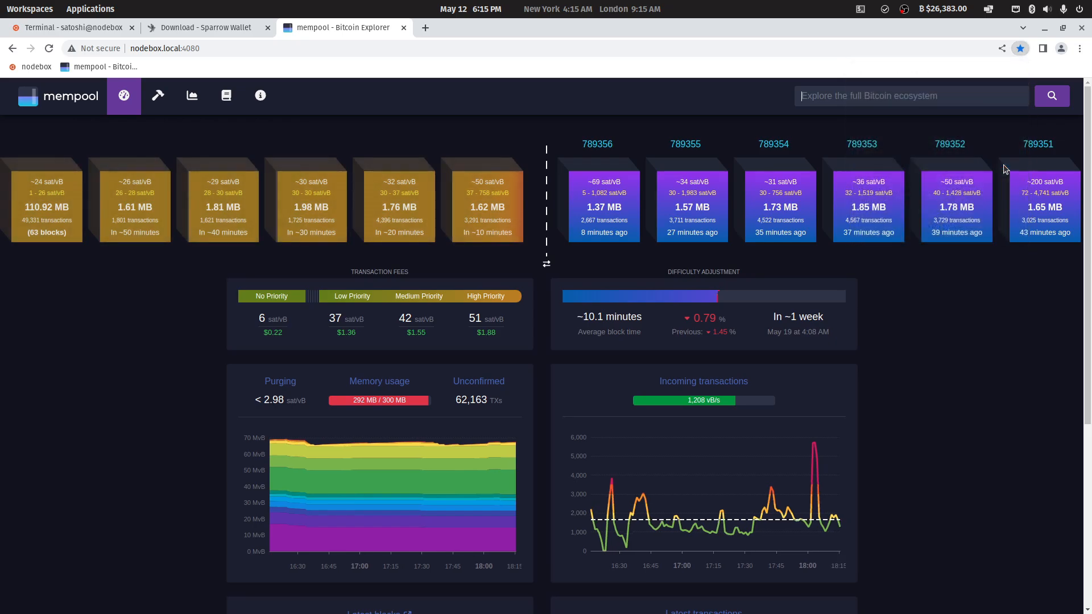
{"action": "mouse_move", "coordinate": [966, 325]}
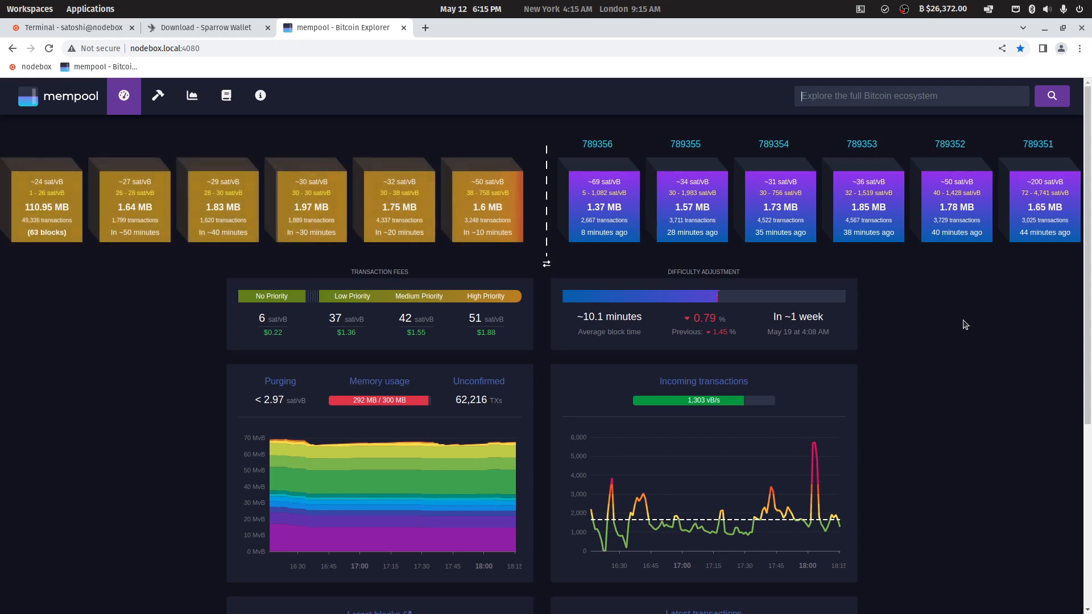
{"action": "mouse_move", "coordinate": [950, 260]}
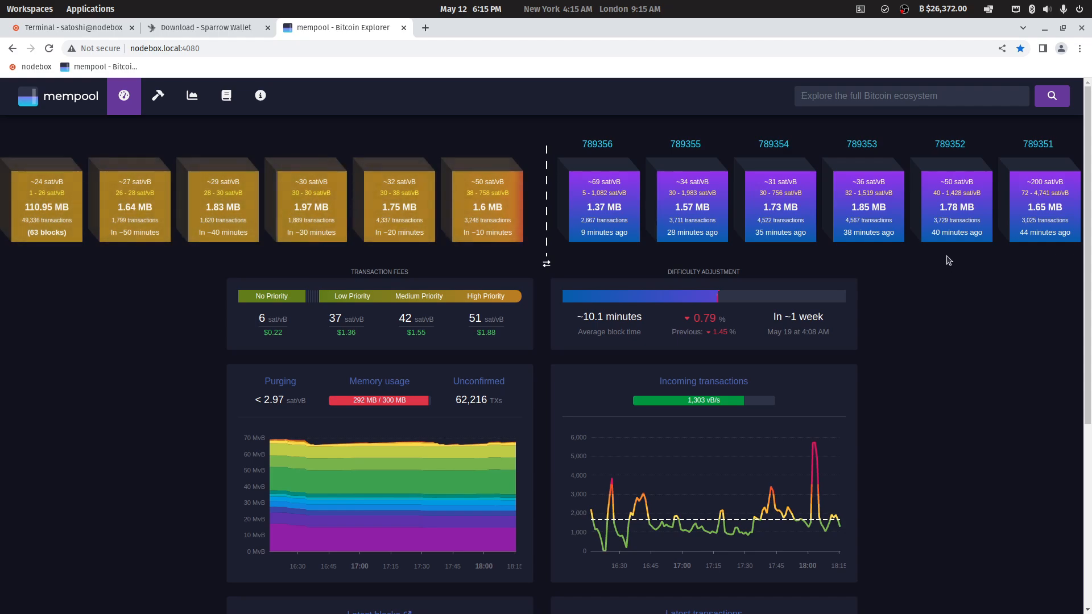